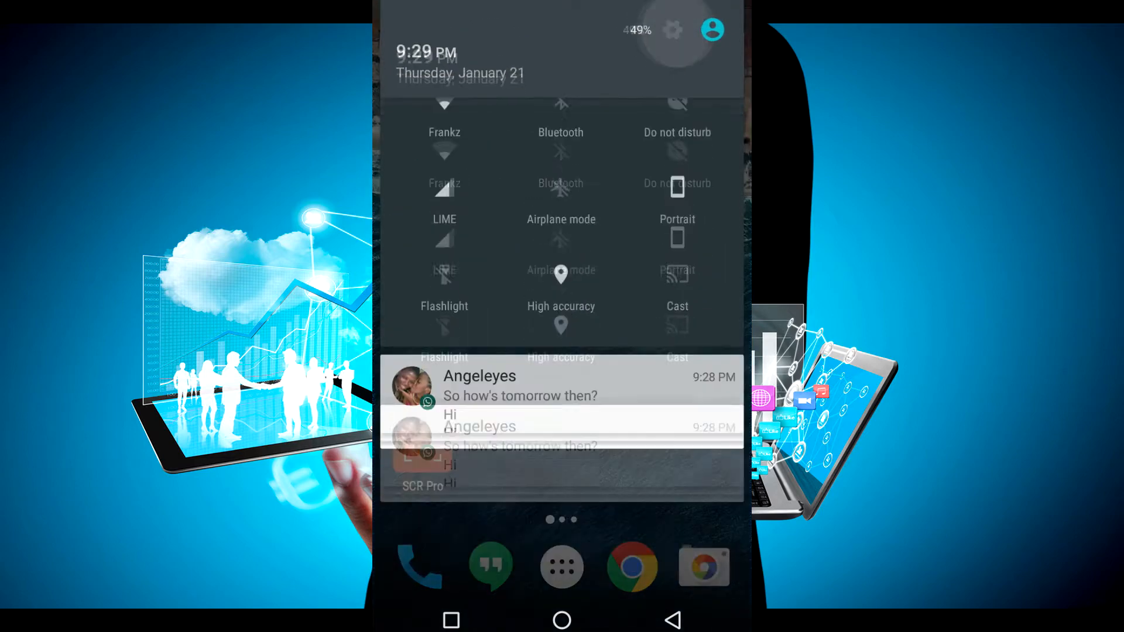
# - View About phone showing the Nexus 4 running Android 6.0.1 with its build details
pyautogui.click(671, 29)
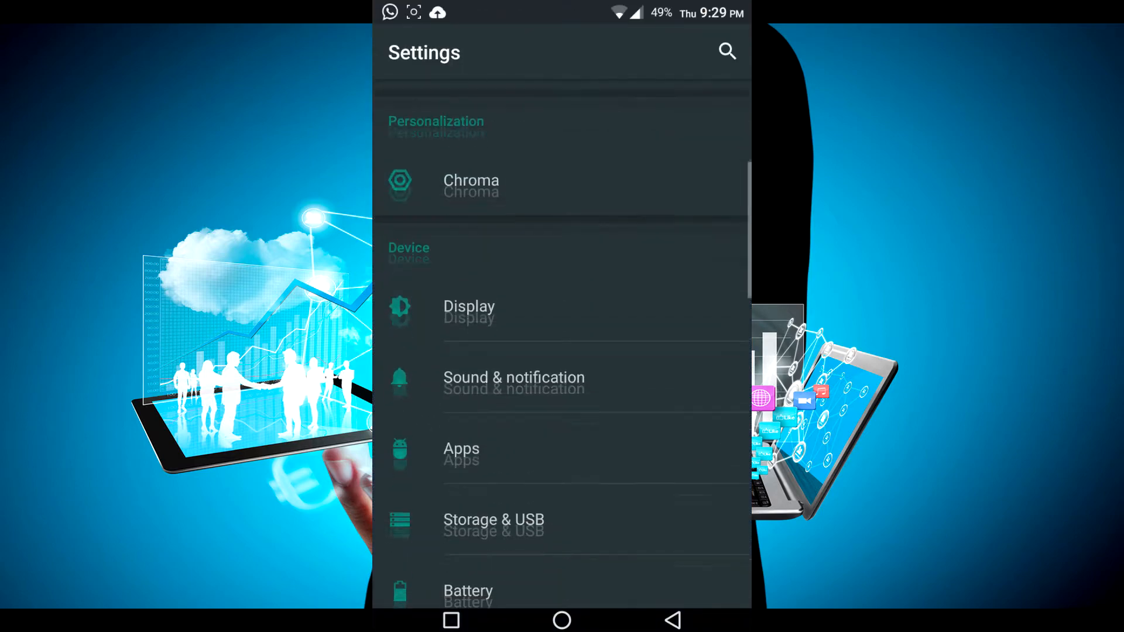
pyautogui.scroll(-3)
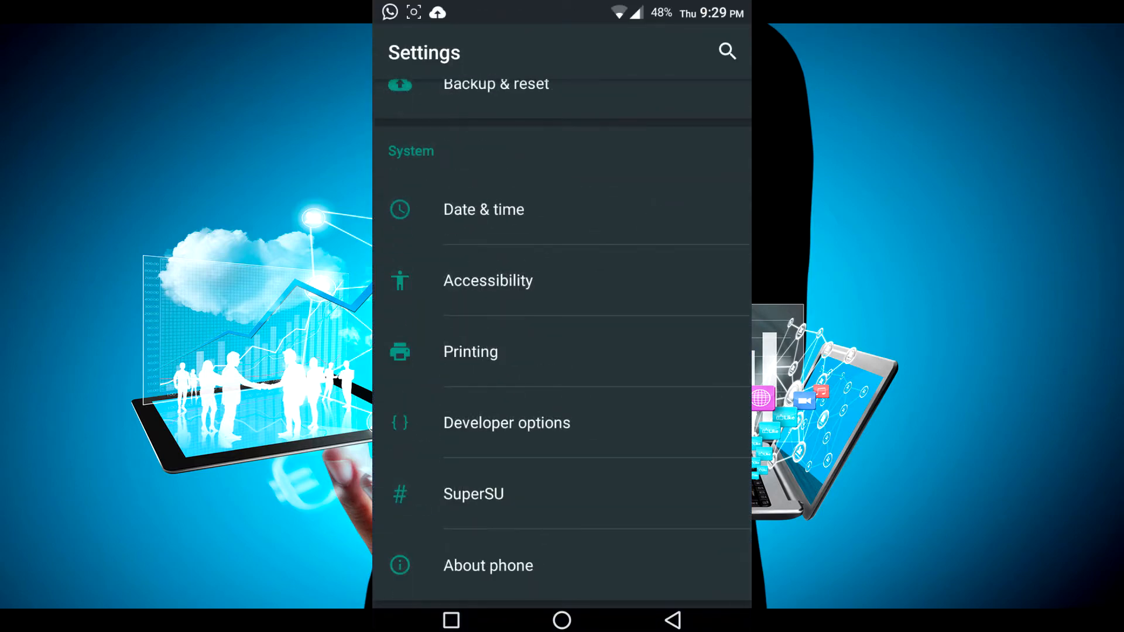
pyautogui.click(488, 564)
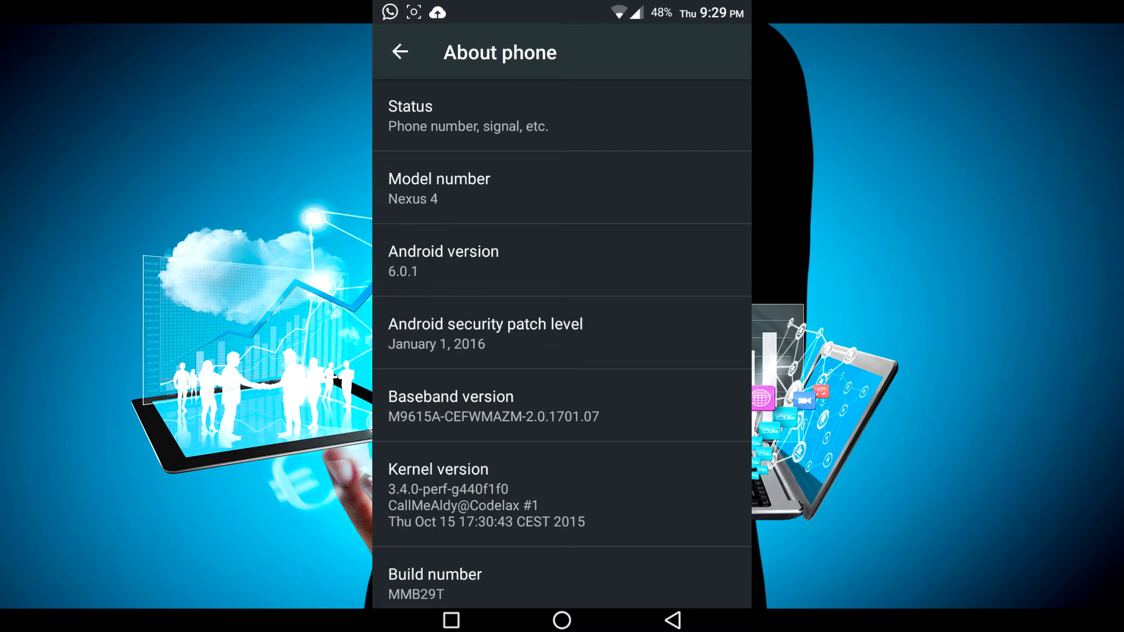
# - Return to the main Settings list and scroll through its entries
pyautogui.click(401, 51)
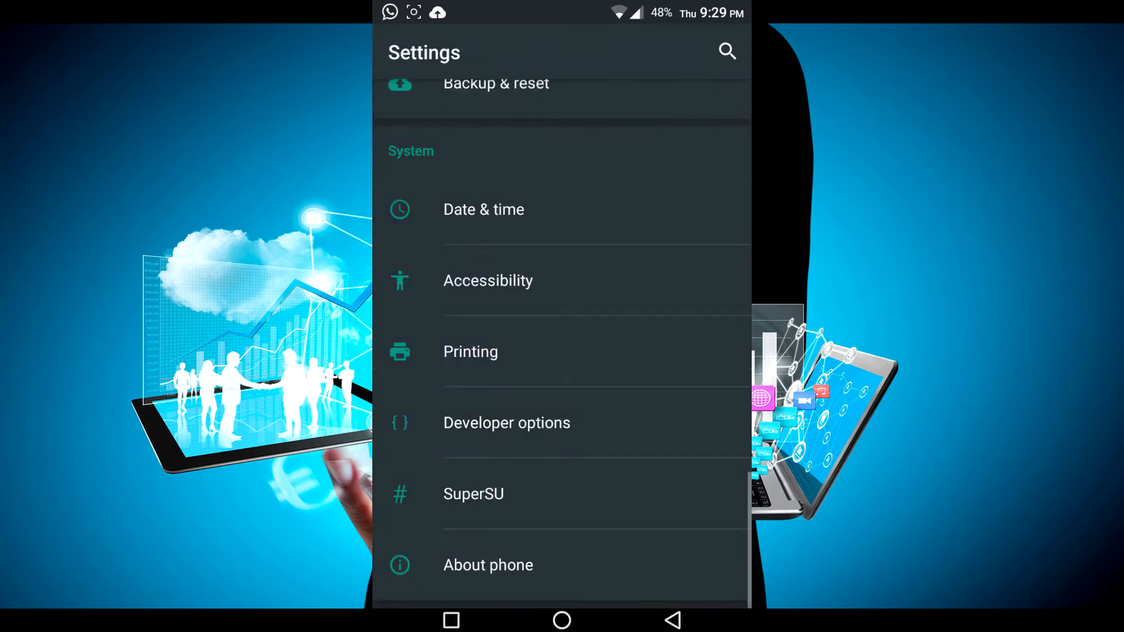
pyautogui.scroll(3)
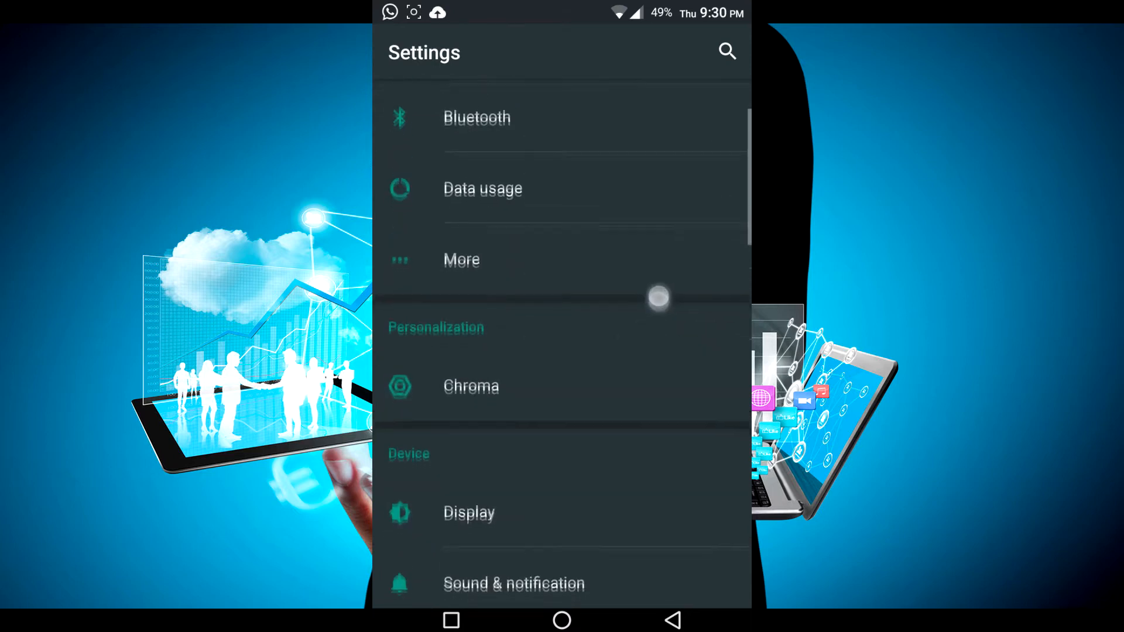
pyautogui.scroll(3)
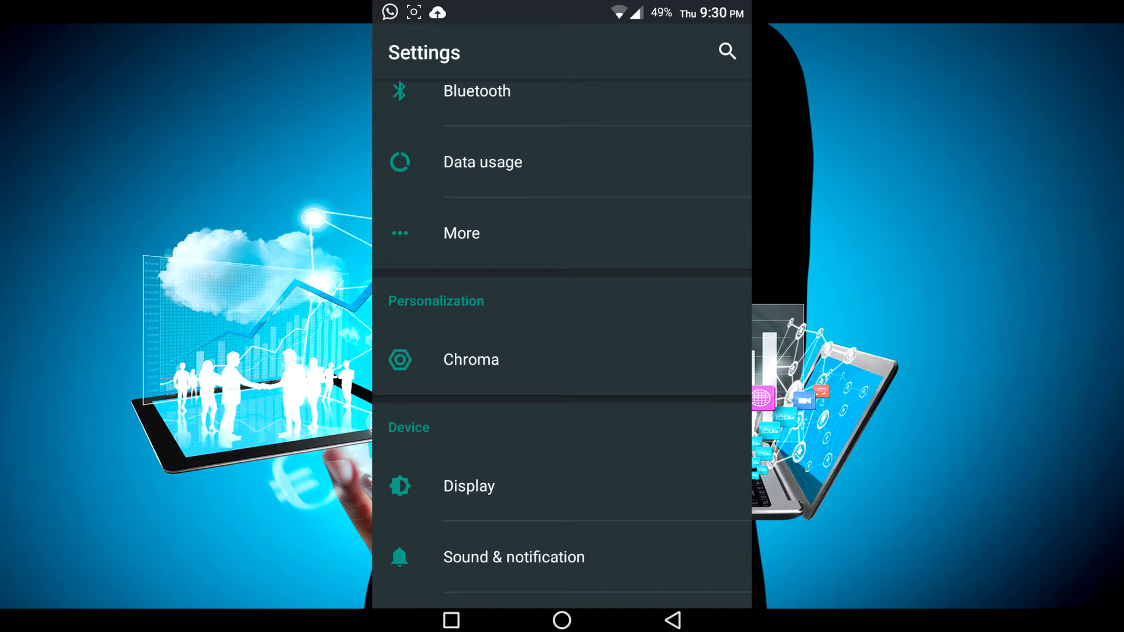
pyautogui.scroll(-3)
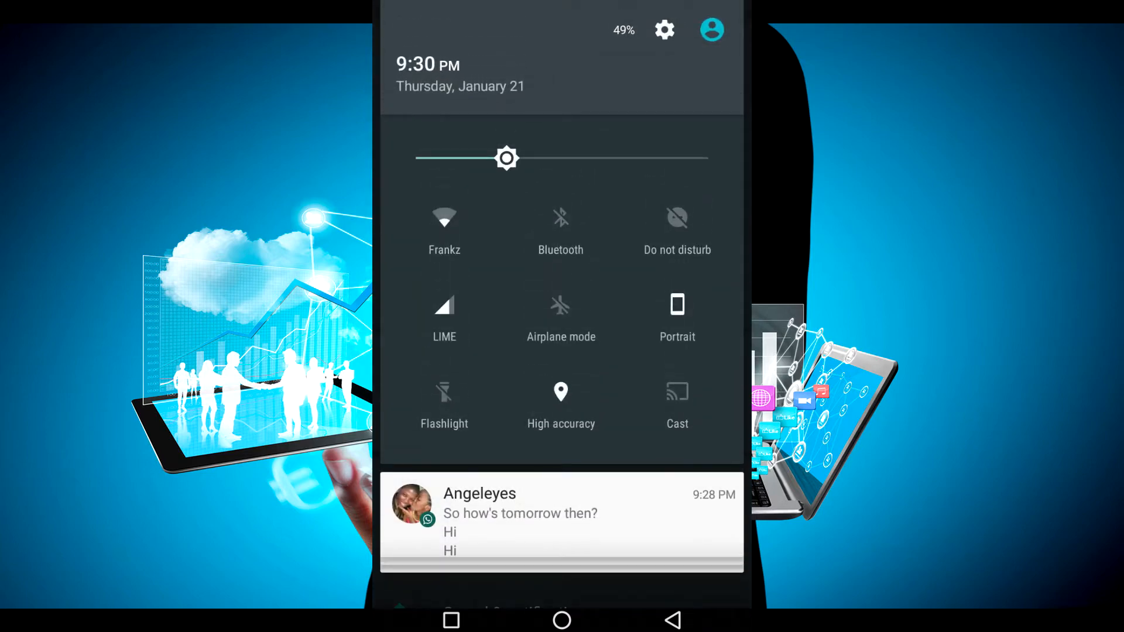
# - Show the full quick settings panel with brightness and toggles, then return to the home screen
pyautogui.click(618, 486)
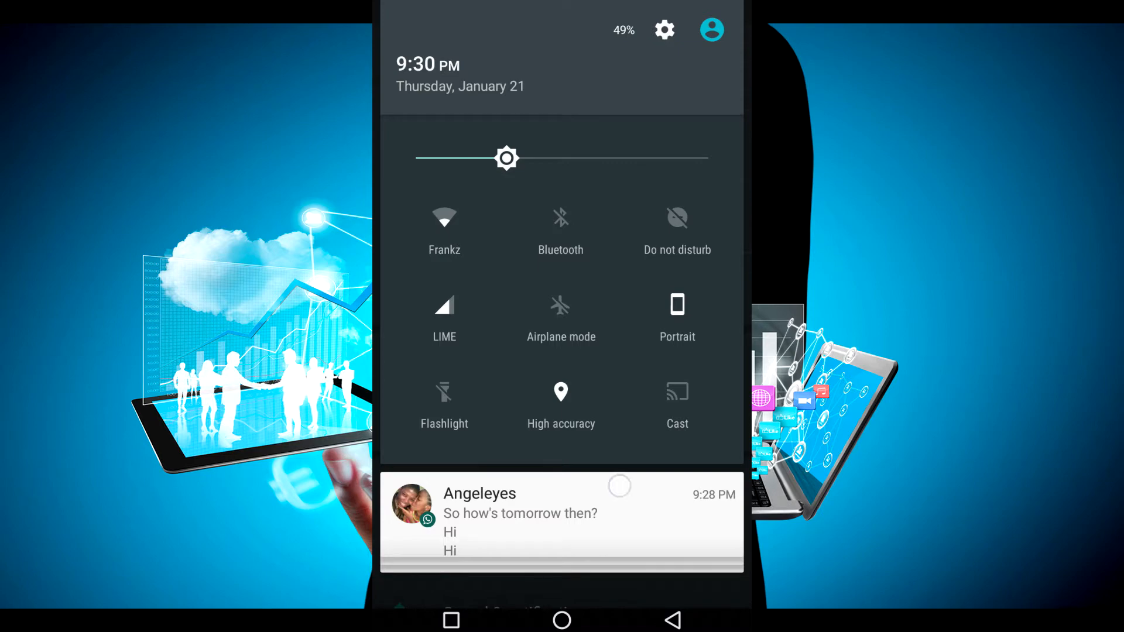
pyautogui.click(664, 30)
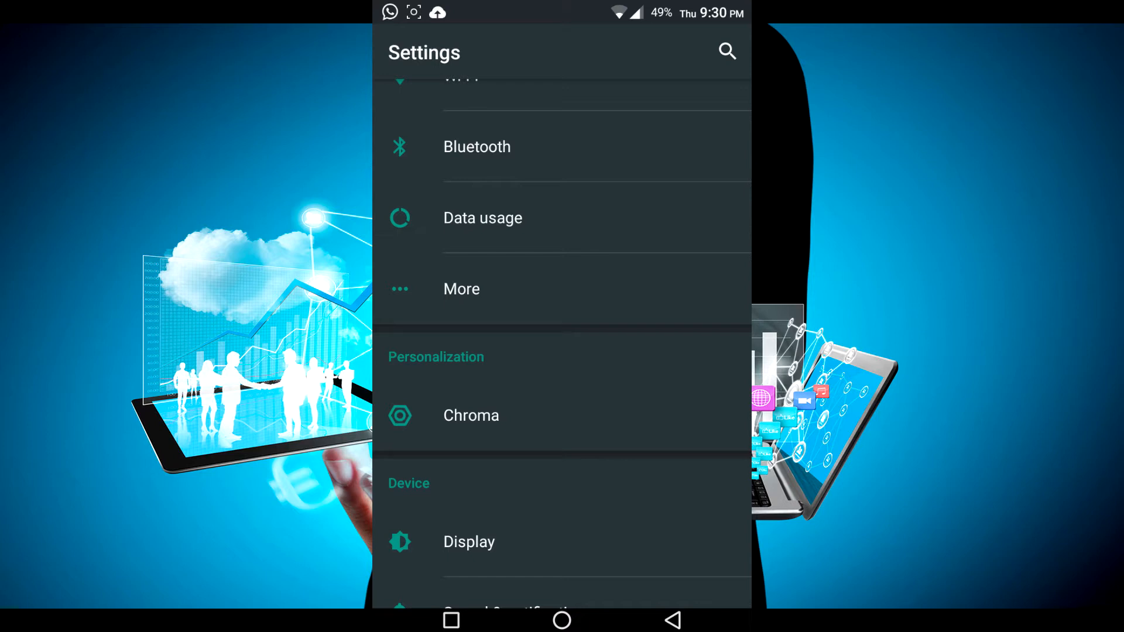
pyautogui.click(562, 620)
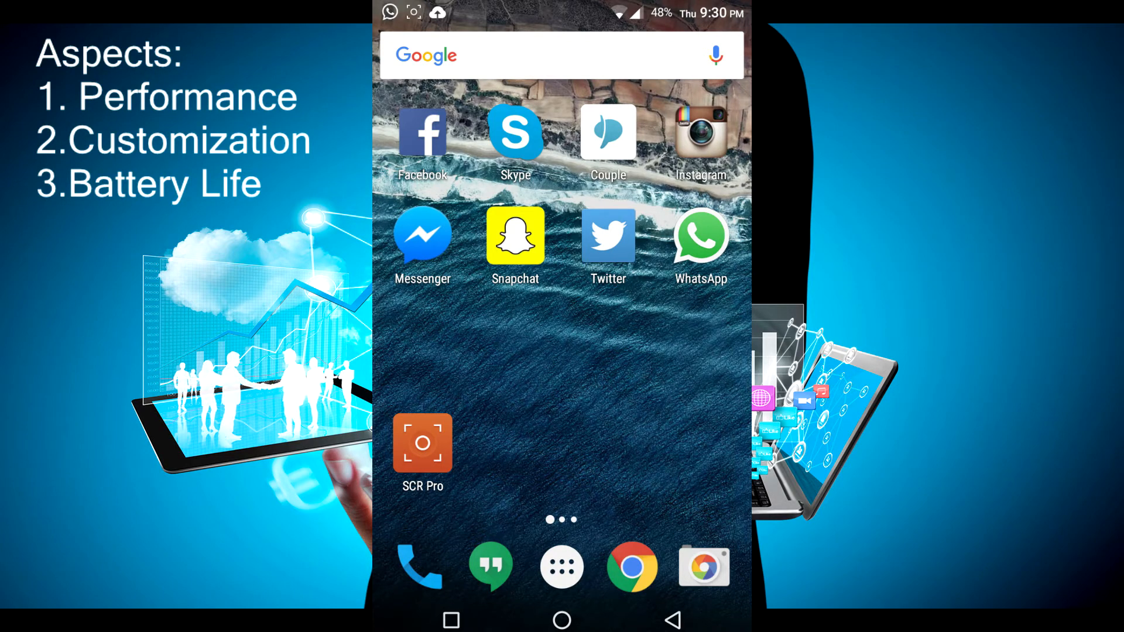
pyautogui.click(561, 567)
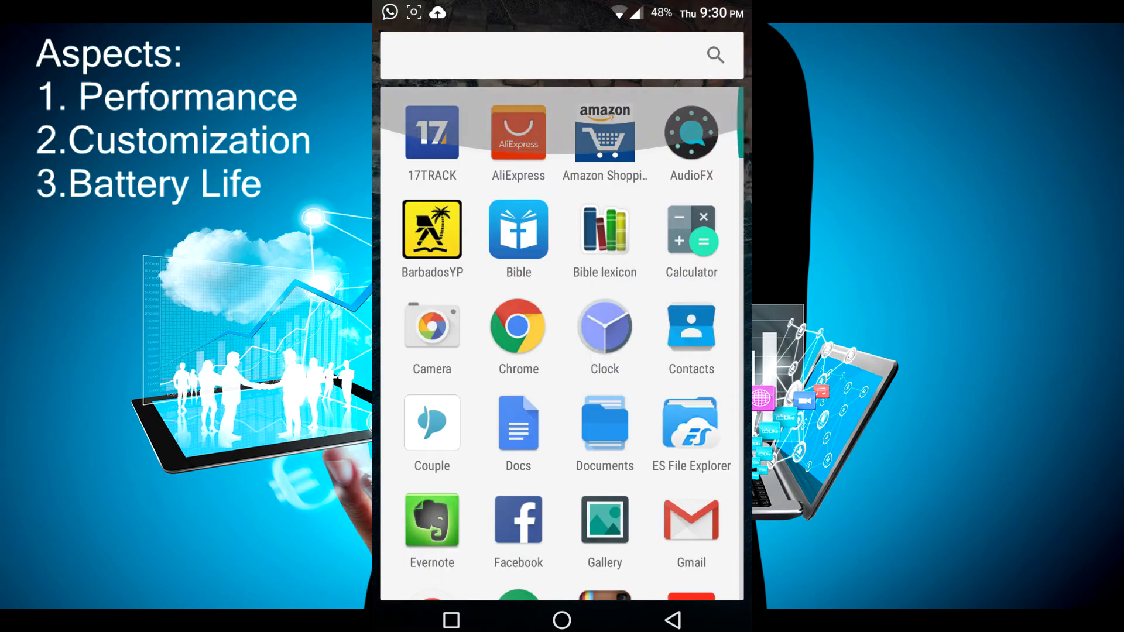
pyautogui.click(561, 621)
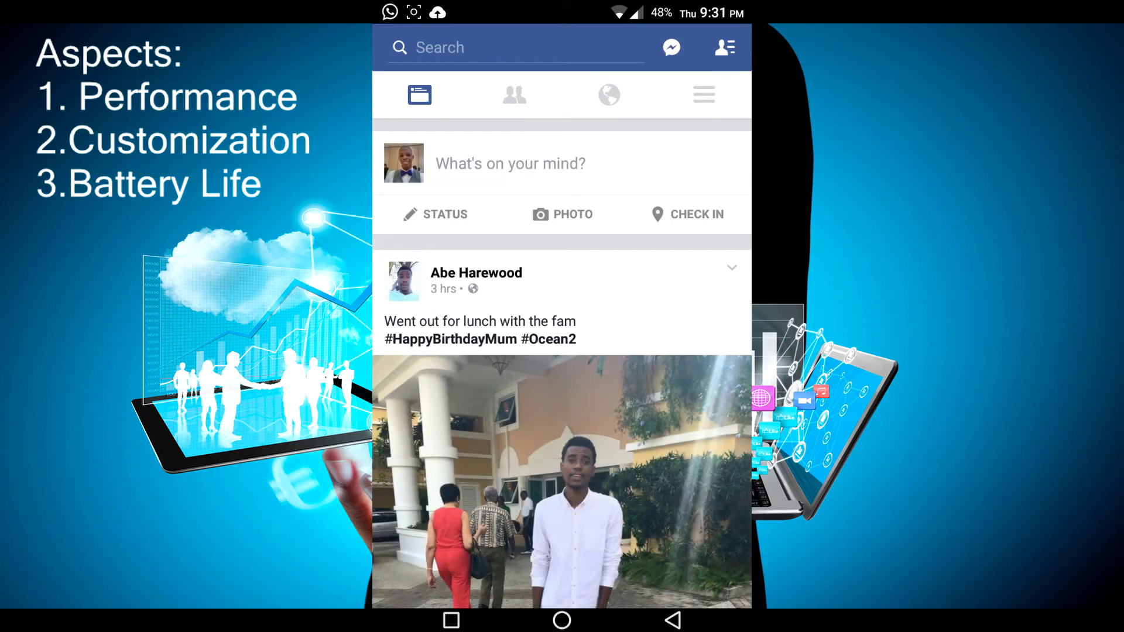
pyautogui.click(561, 621)
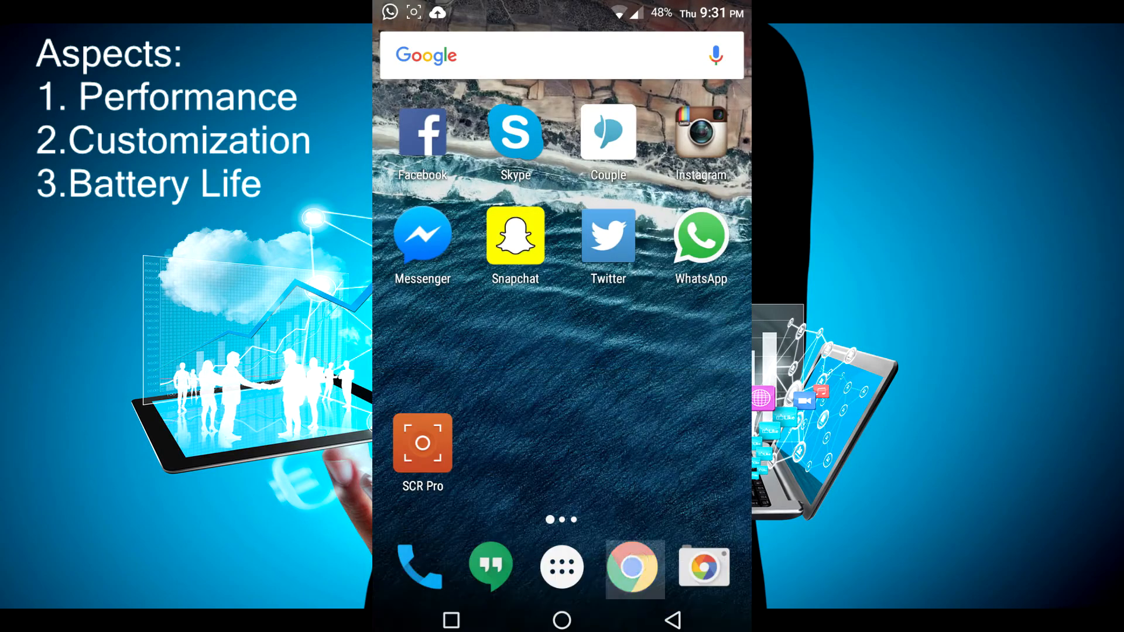
pyautogui.click(634, 566)
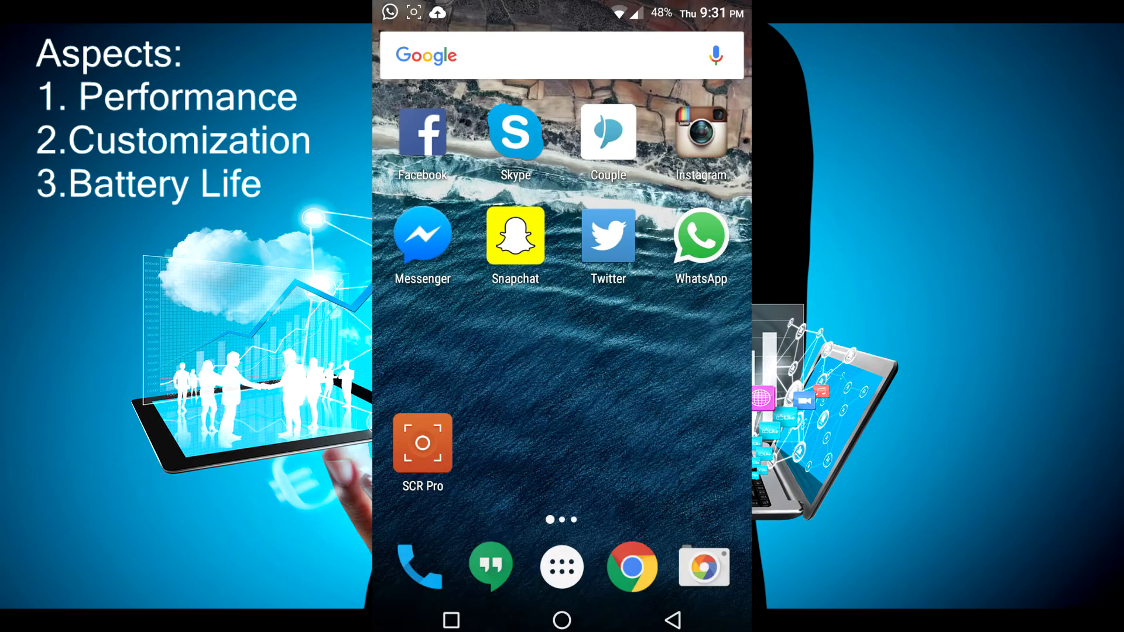
# - Search Google in Chrome for 'the verge' and open The Verge from the results
pyautogui.click(631, 566)
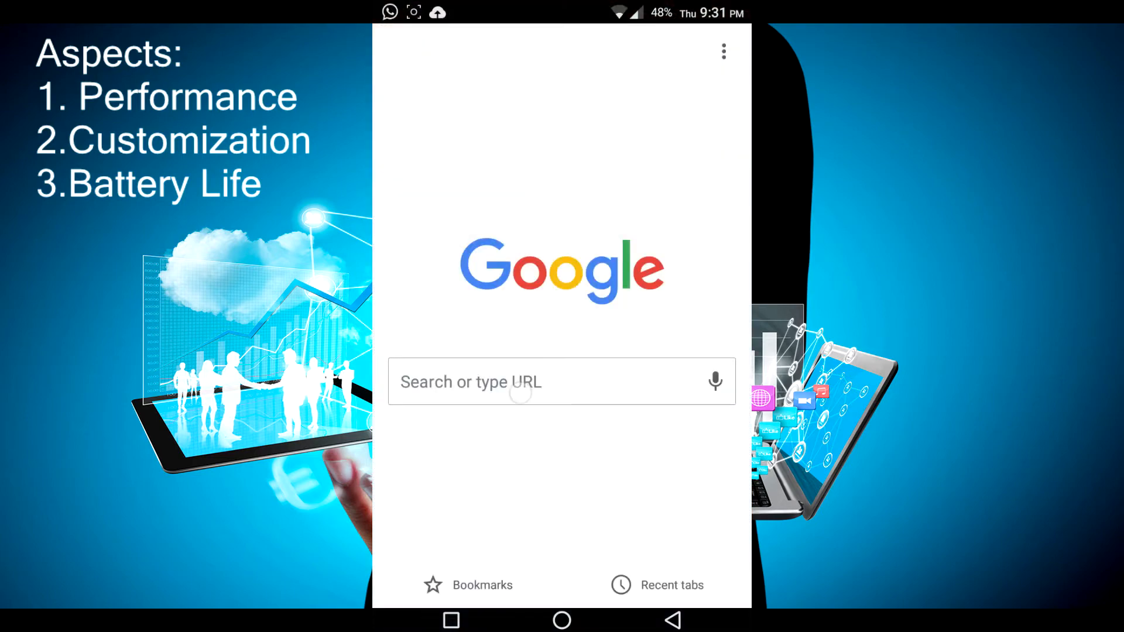
pyautogui.write('the verge')
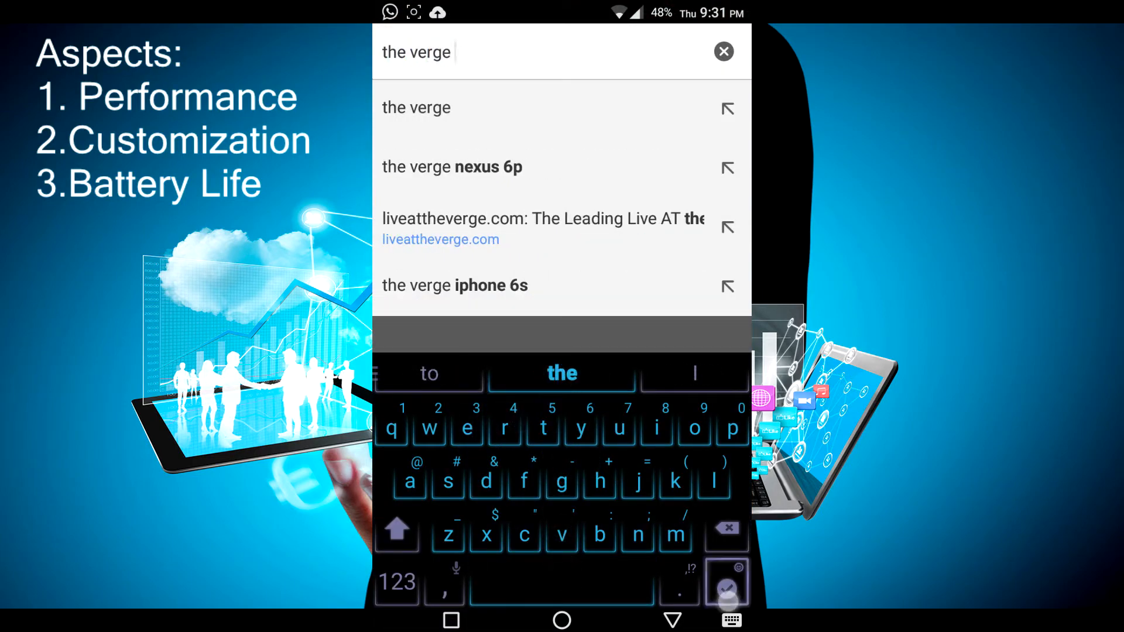
pyautogui.click(416, 108)
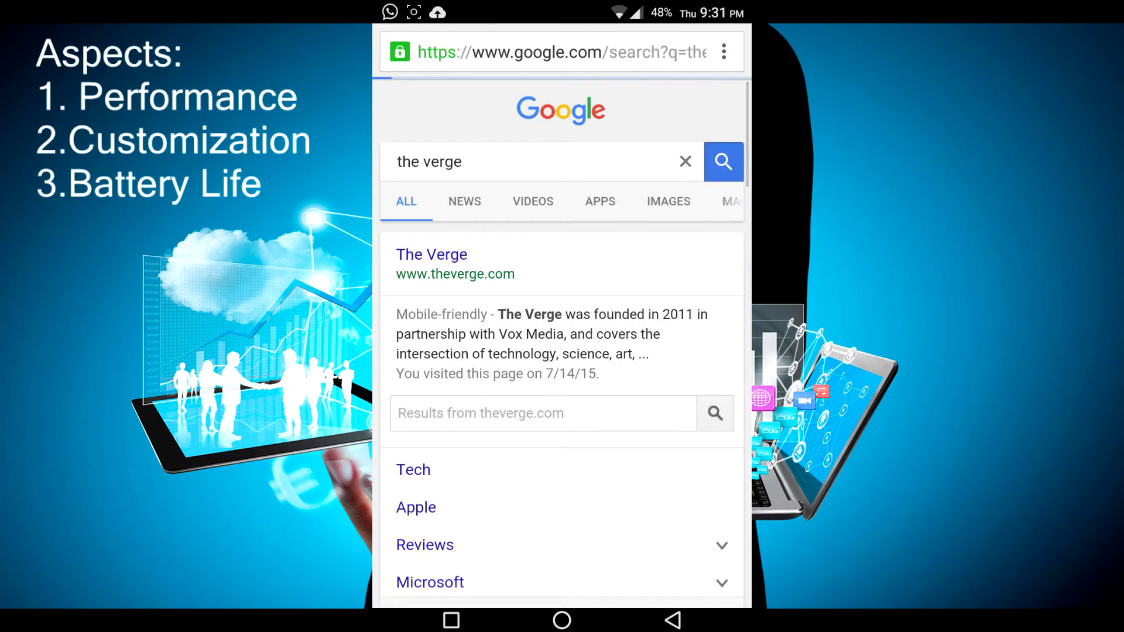
pyautogui.click(432, 254)
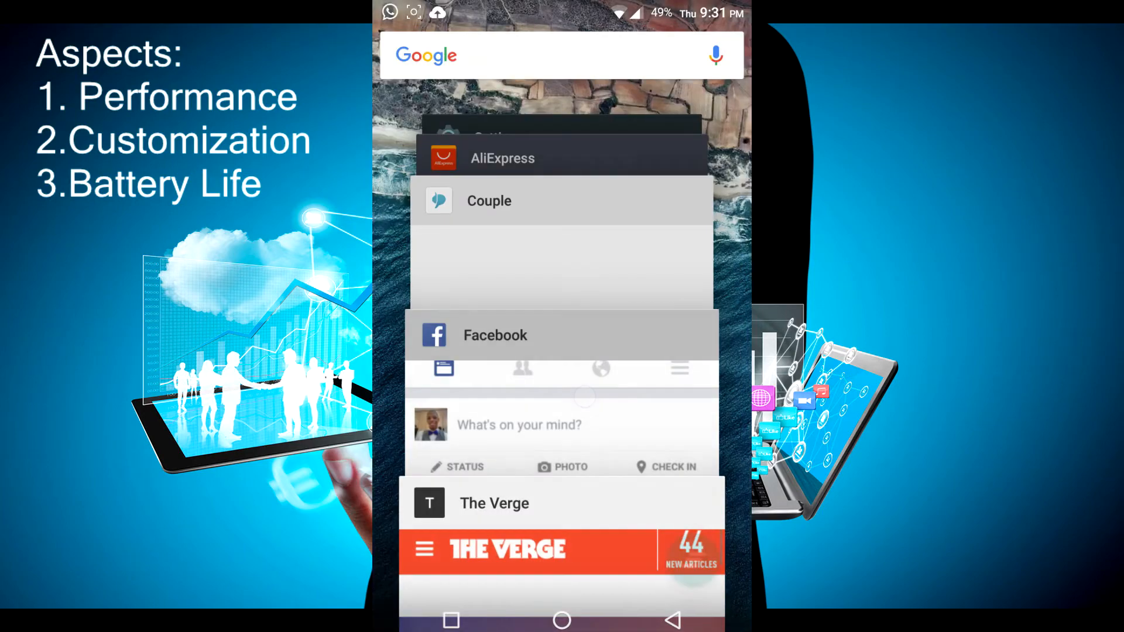
# - Browse the home screens and reopen the Facebook app briefly
pyautogui.scroll(-3)
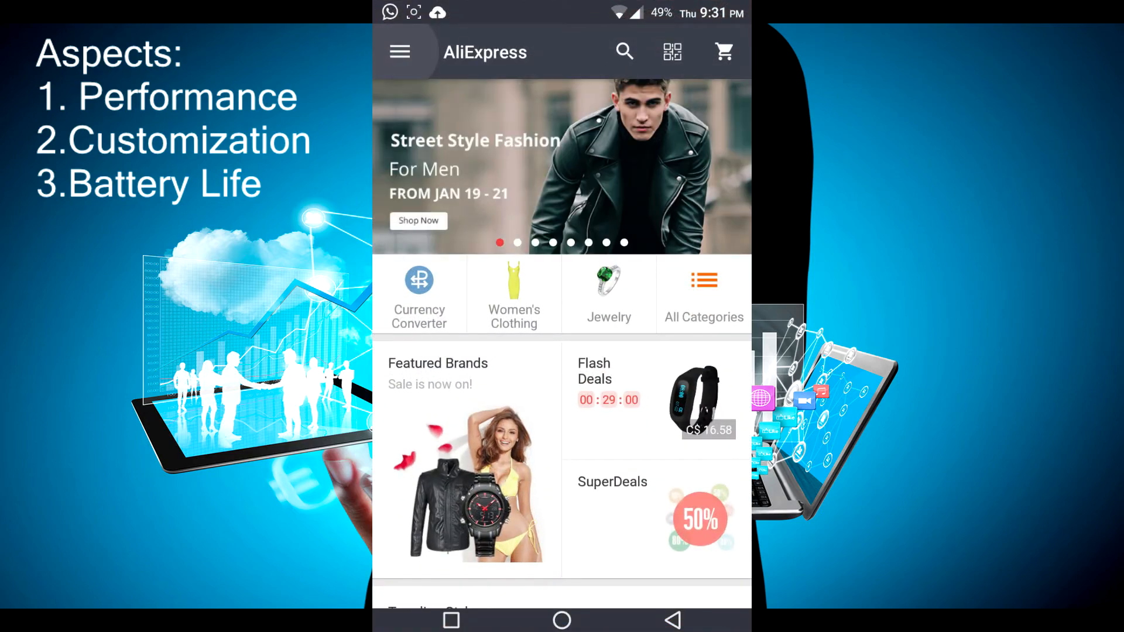
pyautogui.click(561, 620)
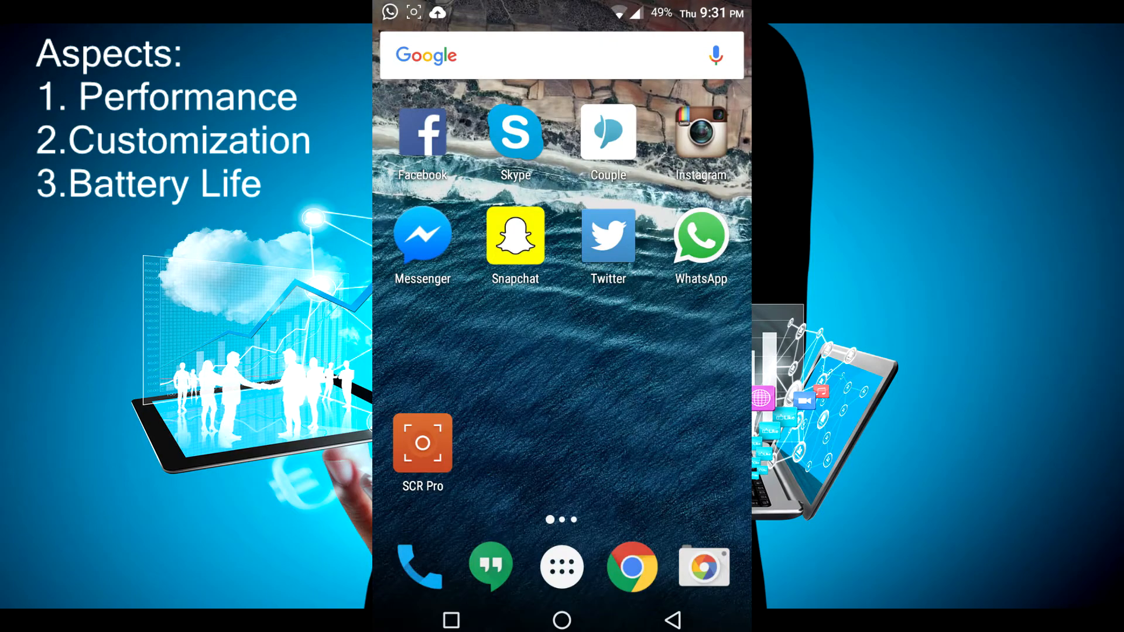
pyautogui.click(560, 567)
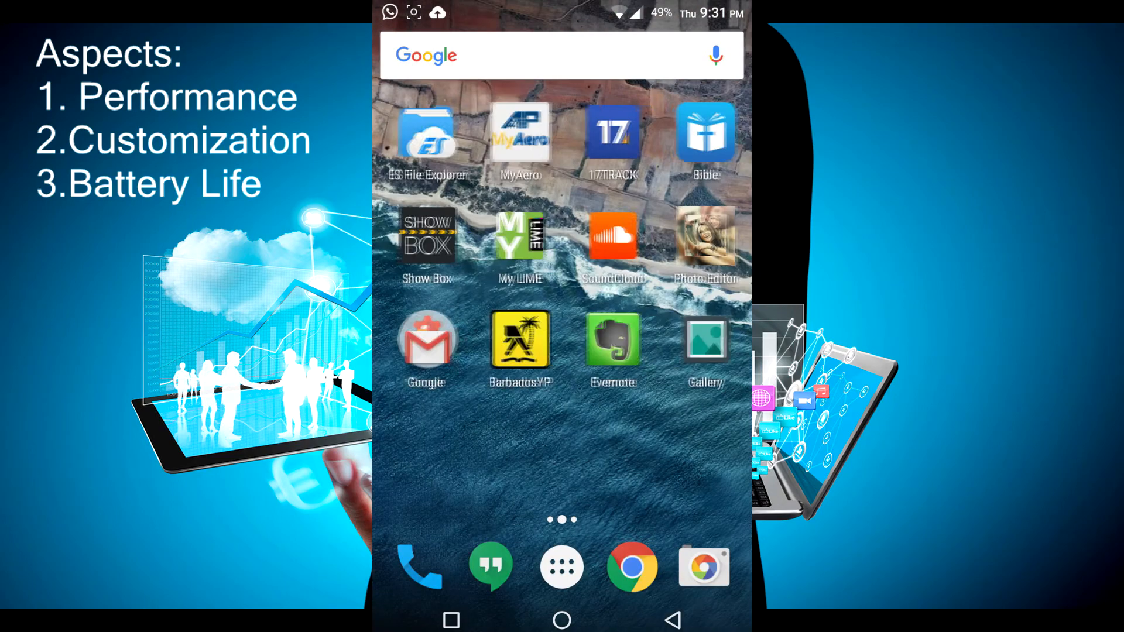
pyautogui.hscroll(-3)
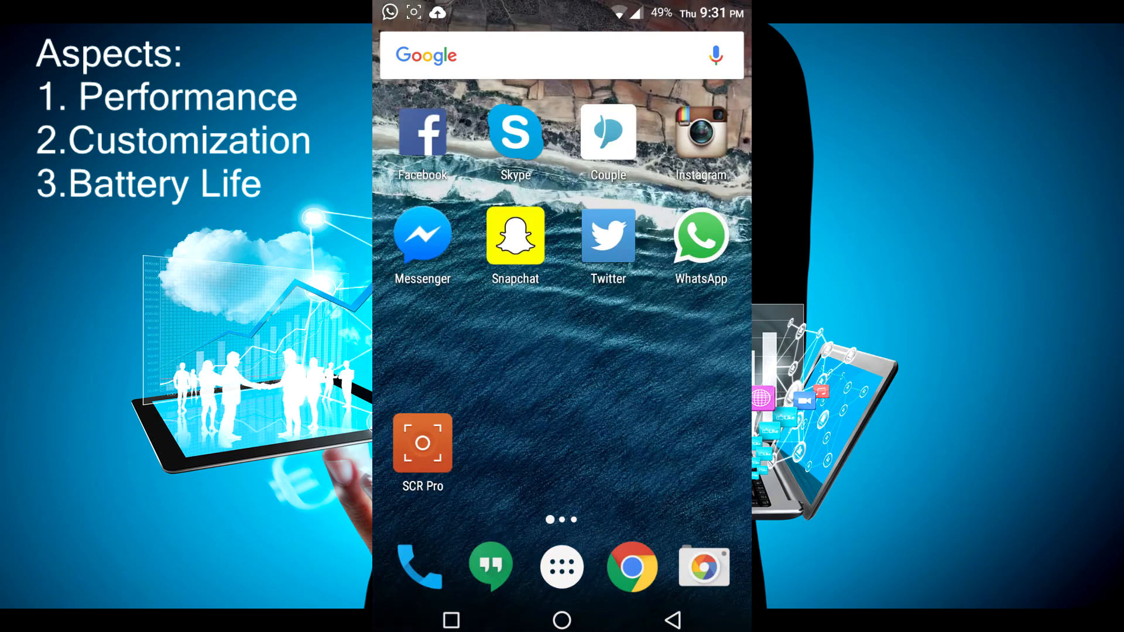
pyautogui.click(423, 132)
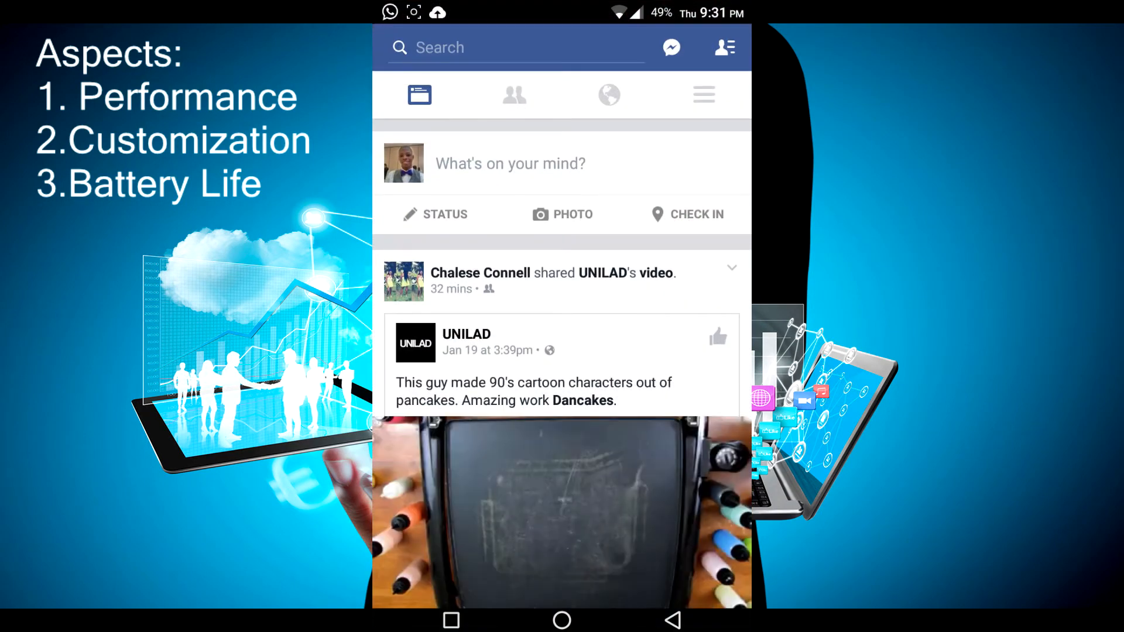
# - Return home, browse through the app drawer and launch the Settings app
pyautogui.click(560, 621)
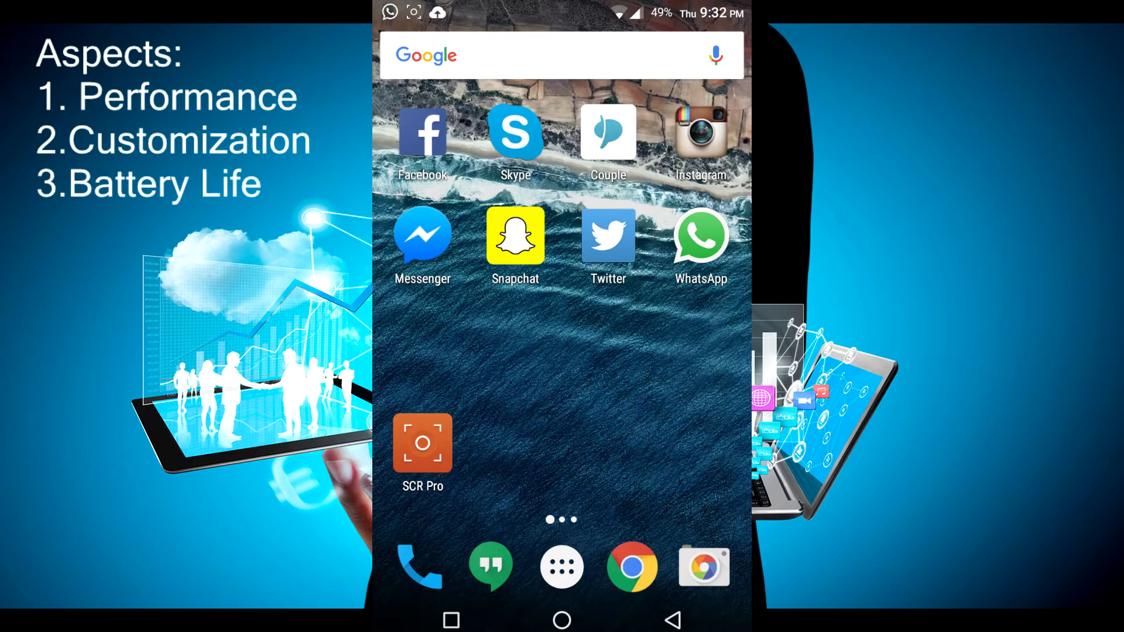
pyautogui.click(526, 371)
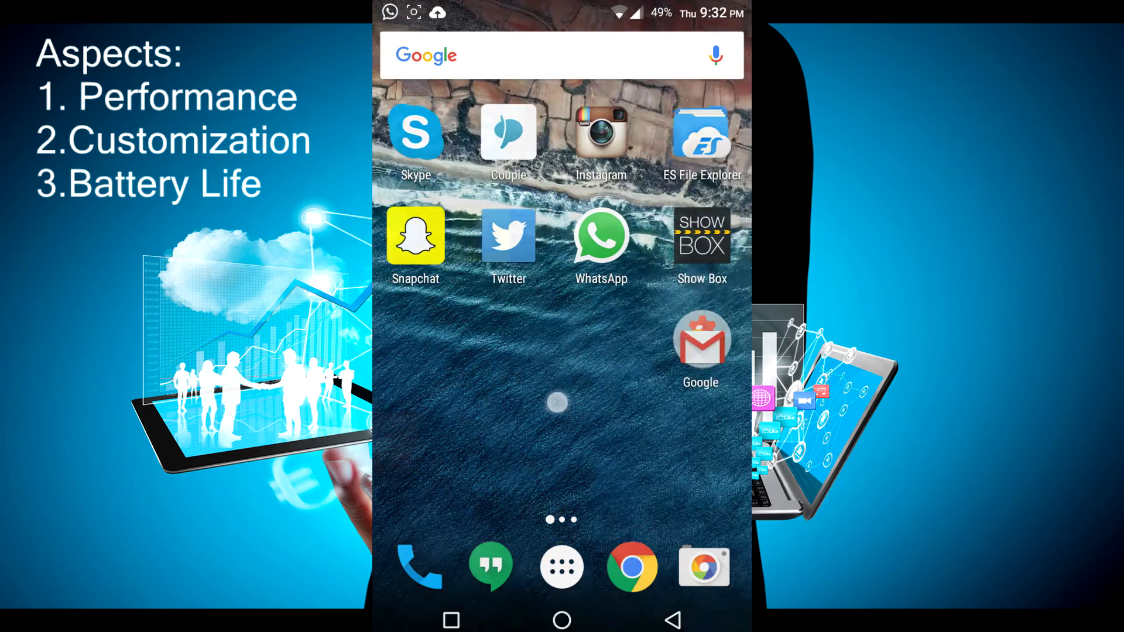
pyautogui.hscroll(-3)
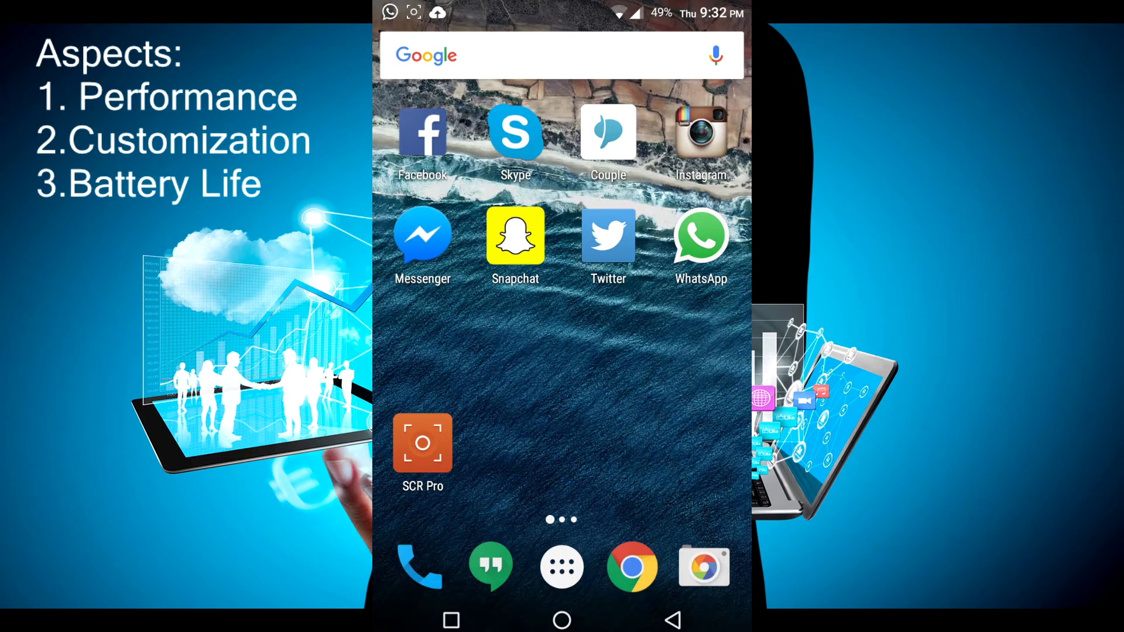
pyautogui.click(561, 567)
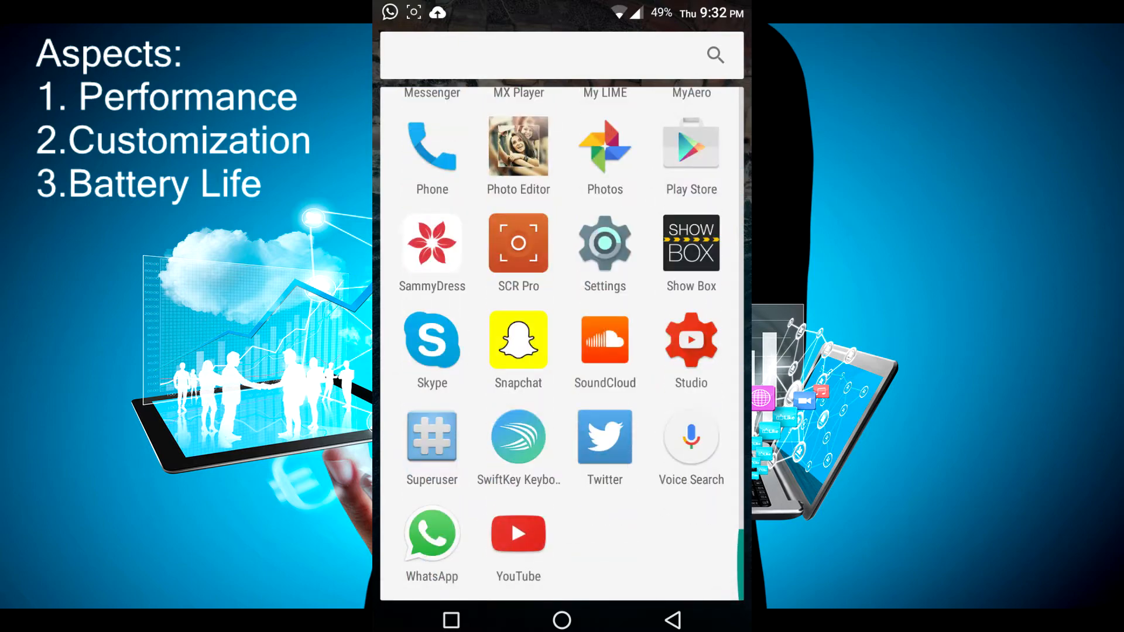
pyautogui.click(561, 621)
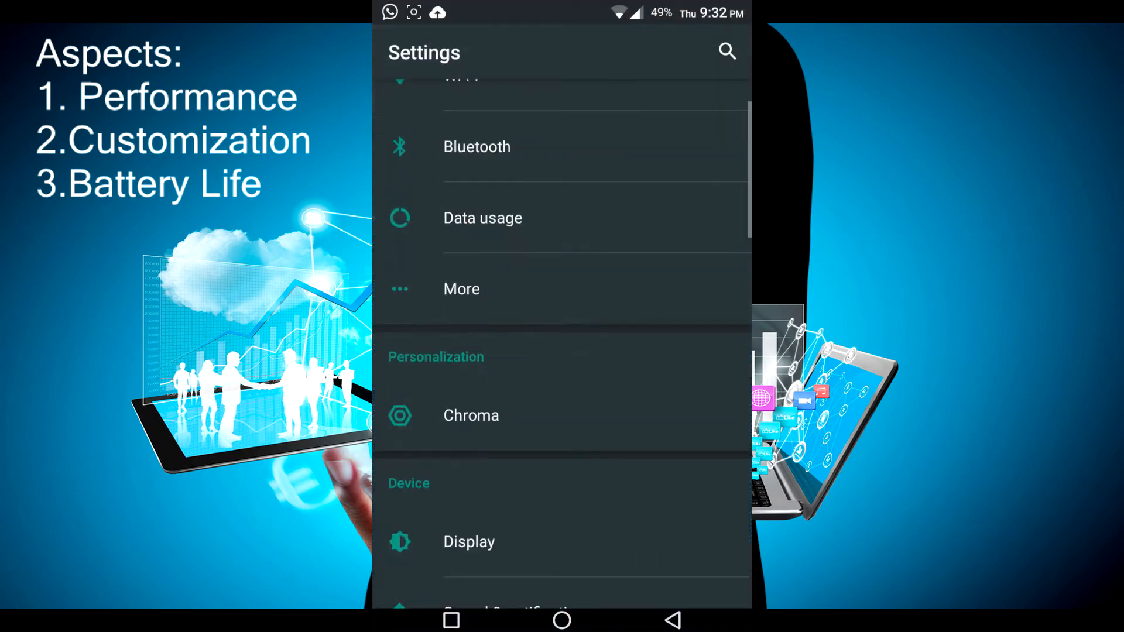
# - In Chroma's navigation bar settings, set the bar height to 24 dp instead of 48 dp
pyautogui.scroll(3)
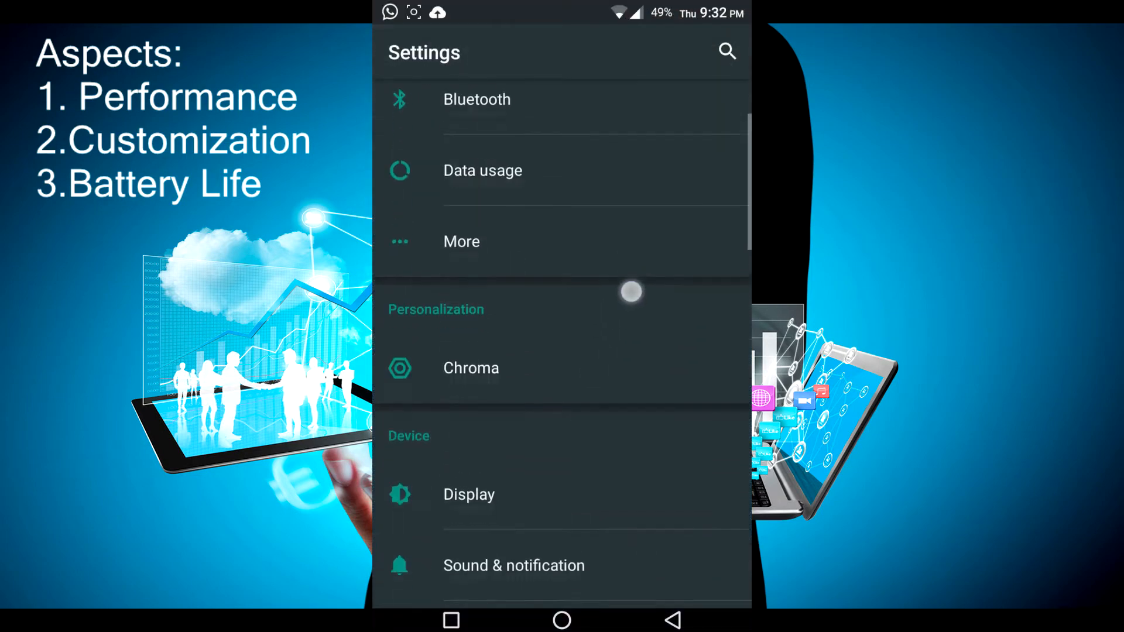
pyautogui.click(470, 367)
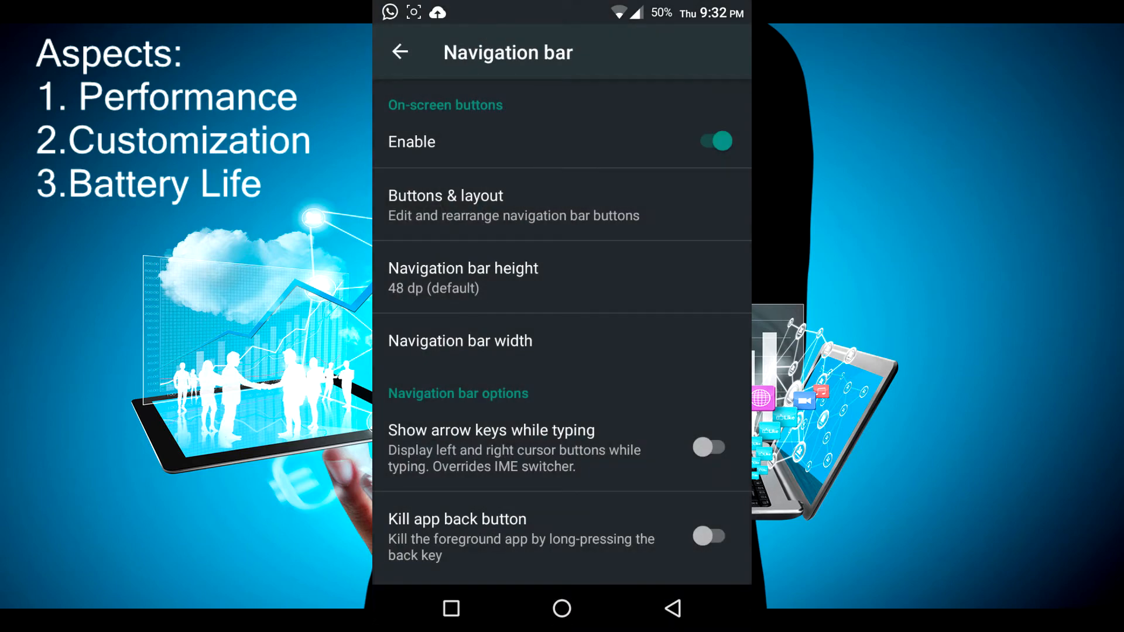
pyautogui.click(464, 277)
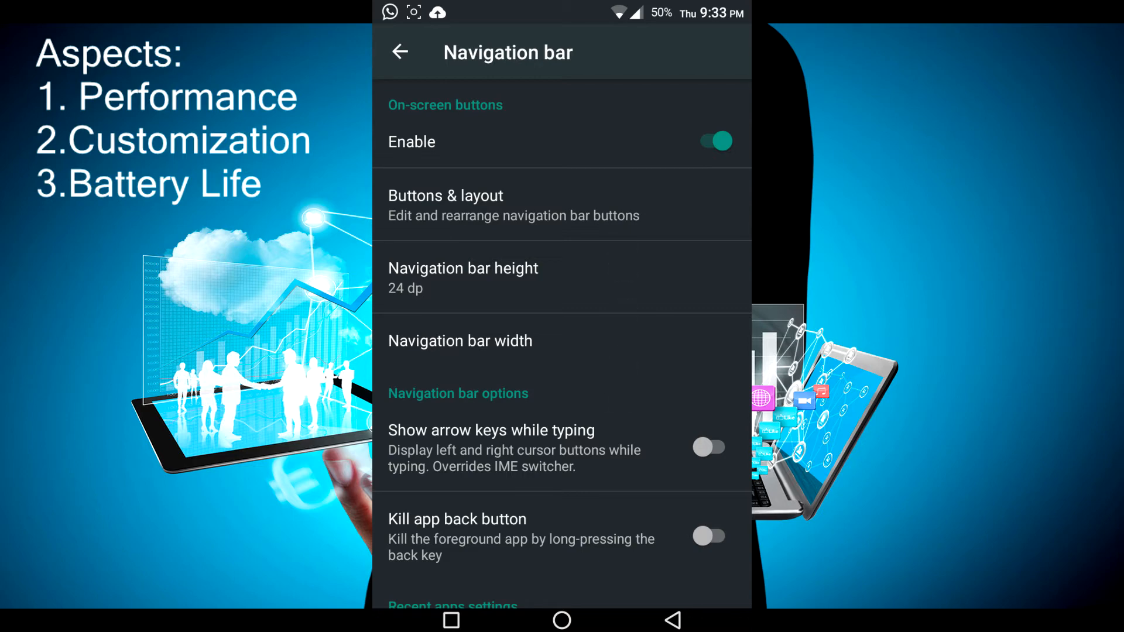
# - Scroll through the remaining navigation bar options down to the recent apps settings
pyautogui.scroll(-3)
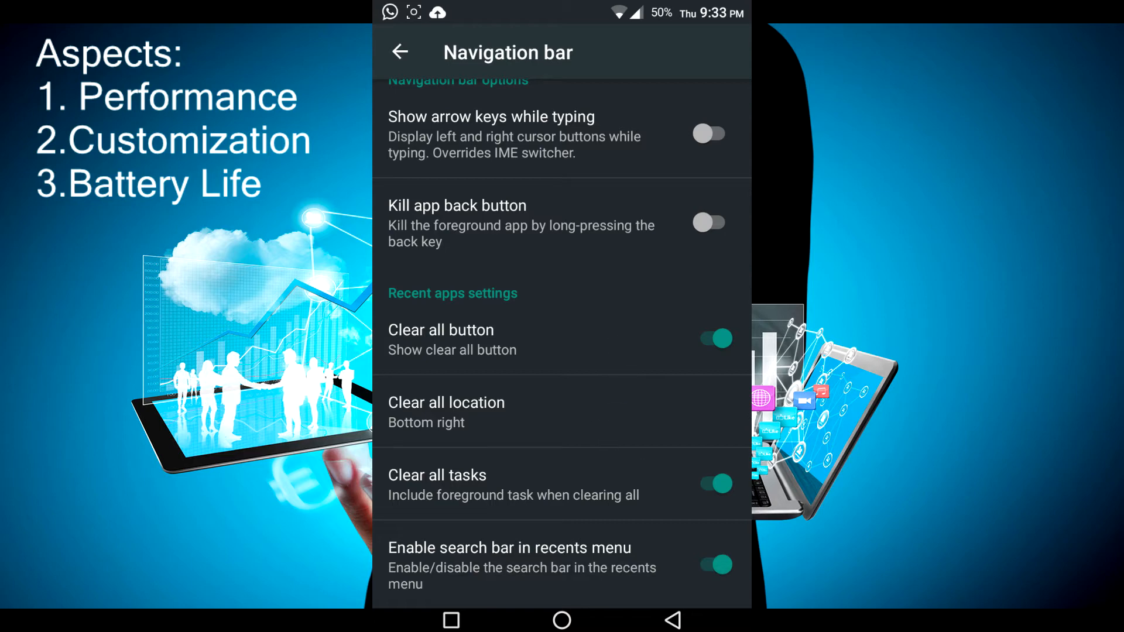
pyautogui.scroll(-3)
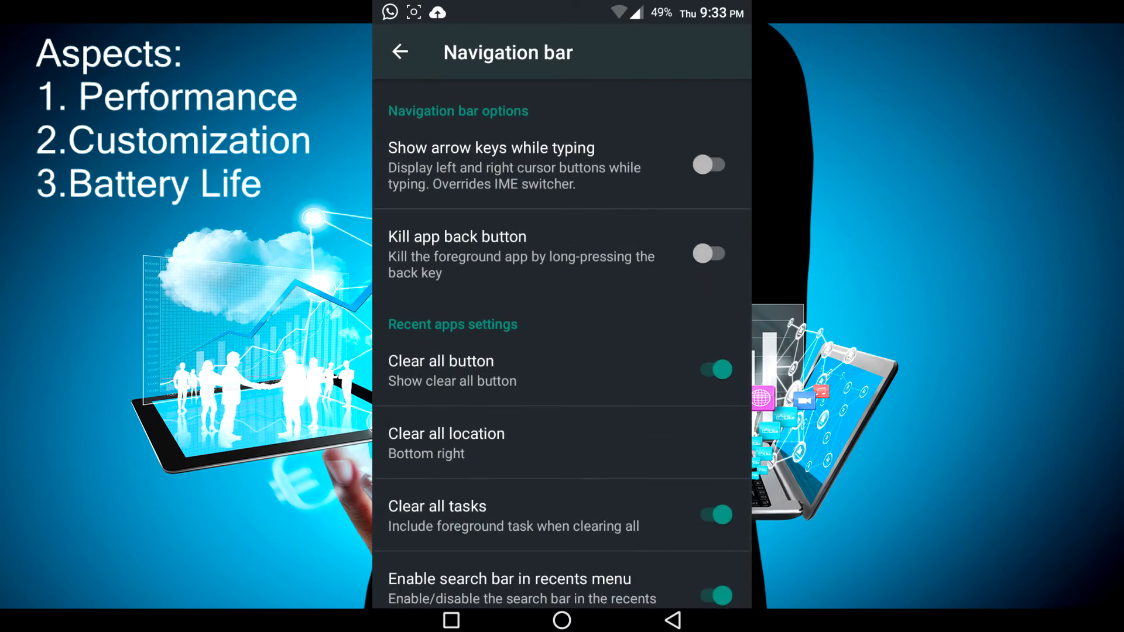
pyautogui.scroll(3)
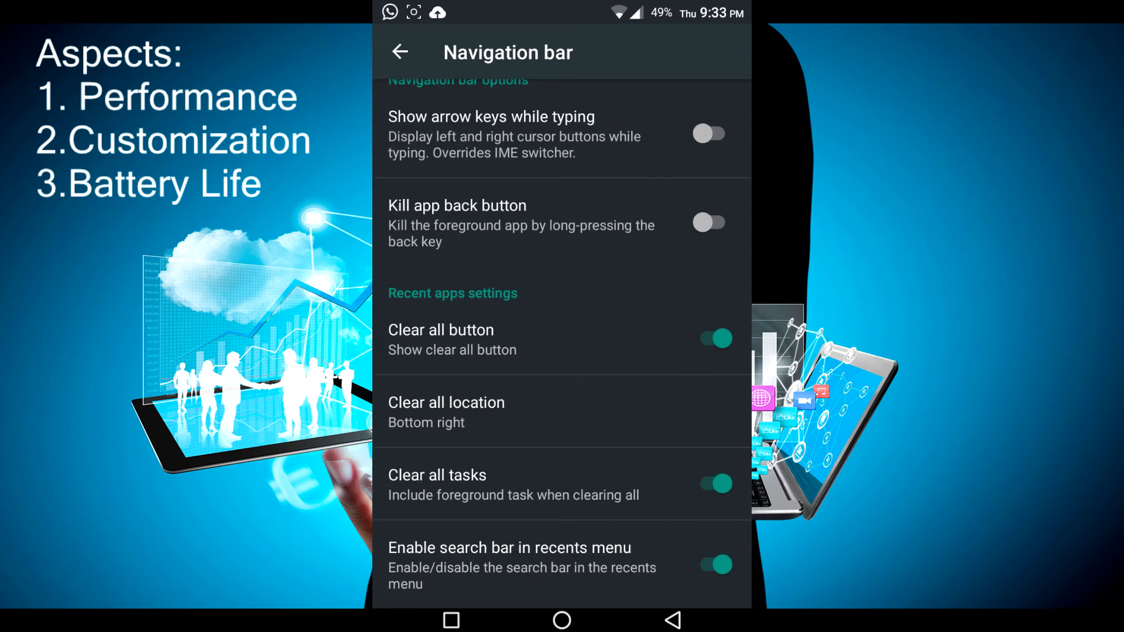
# - Browse Chroma's status bar options from battery and clock through weather and quick settings tiles
pyautogui.click(401, 51)
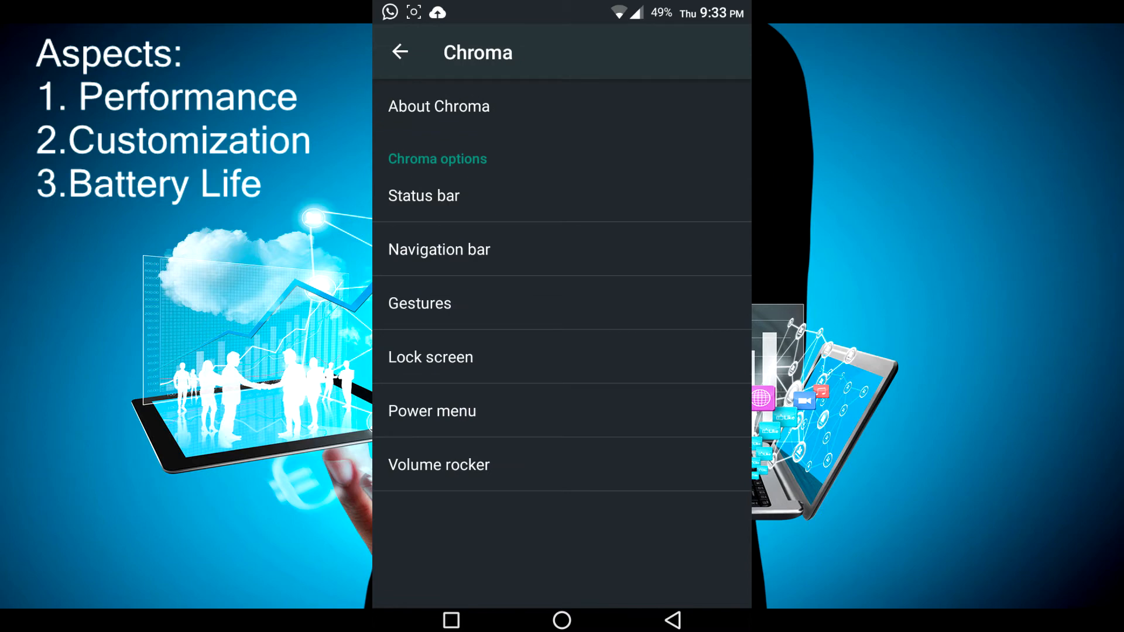
pyautogui.click(423, 195)
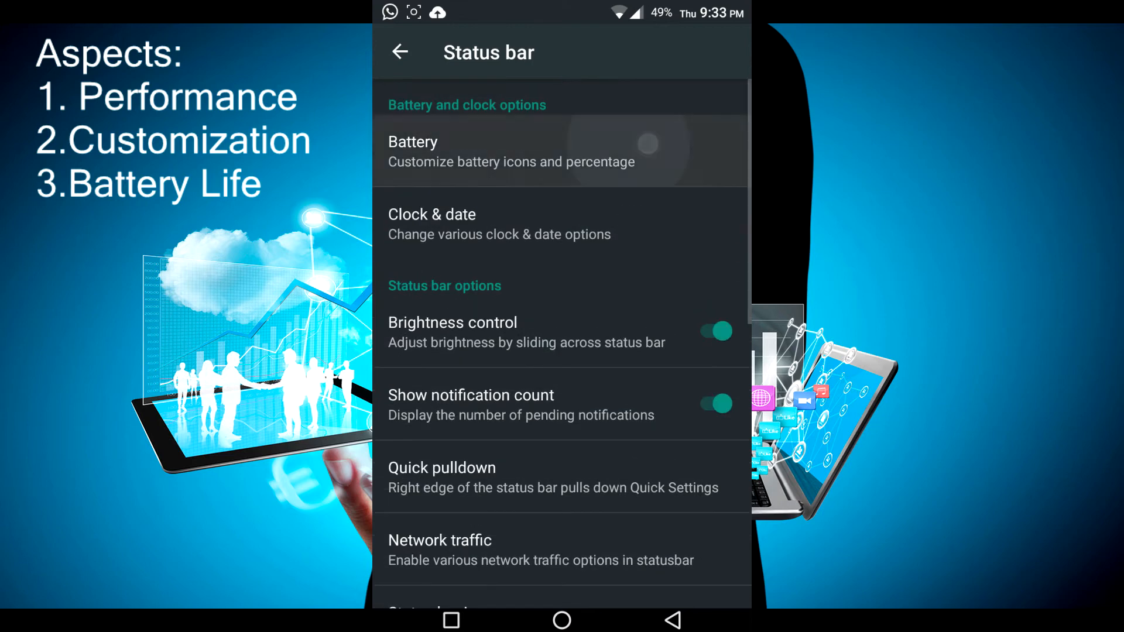
pyautogui.scroll(3)
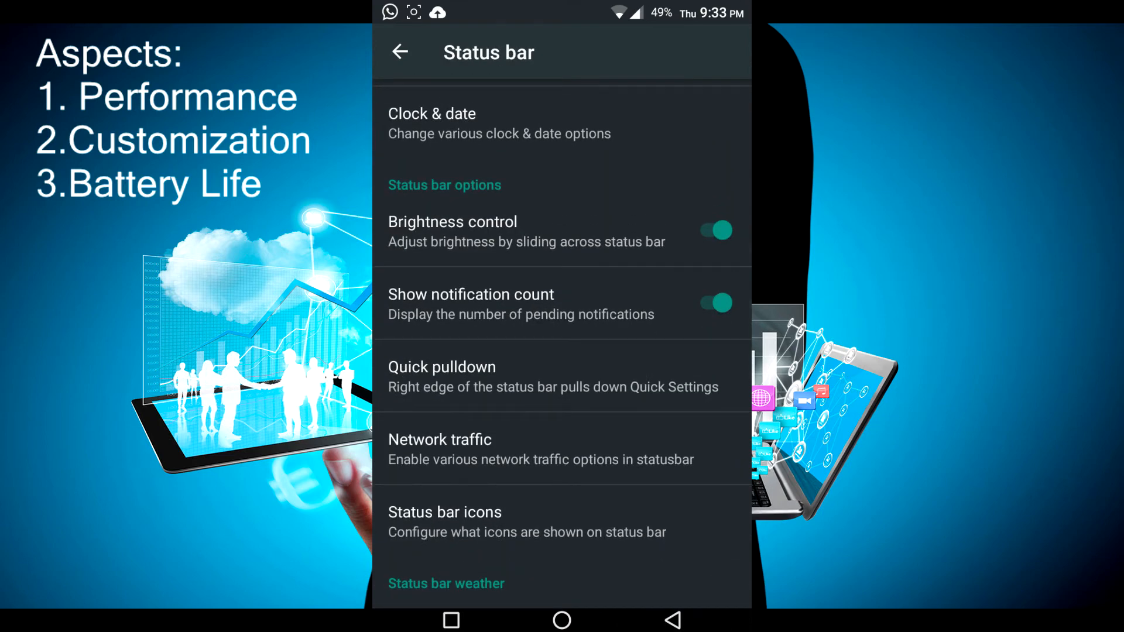
pyautogui.scroll(-3)
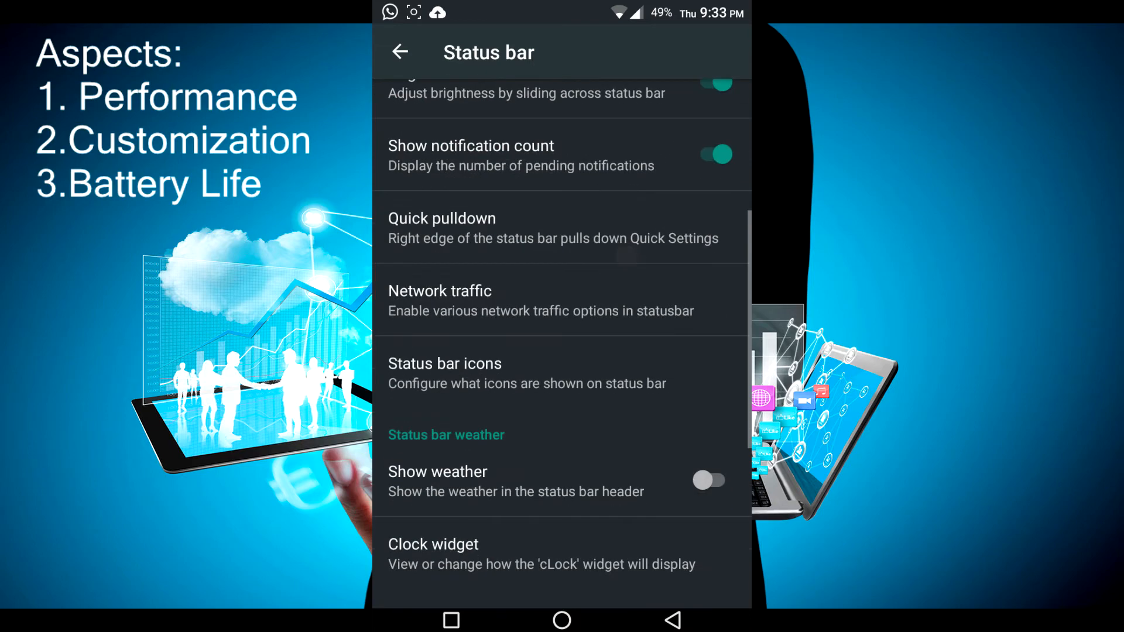
pyautogui.scroll(-3)
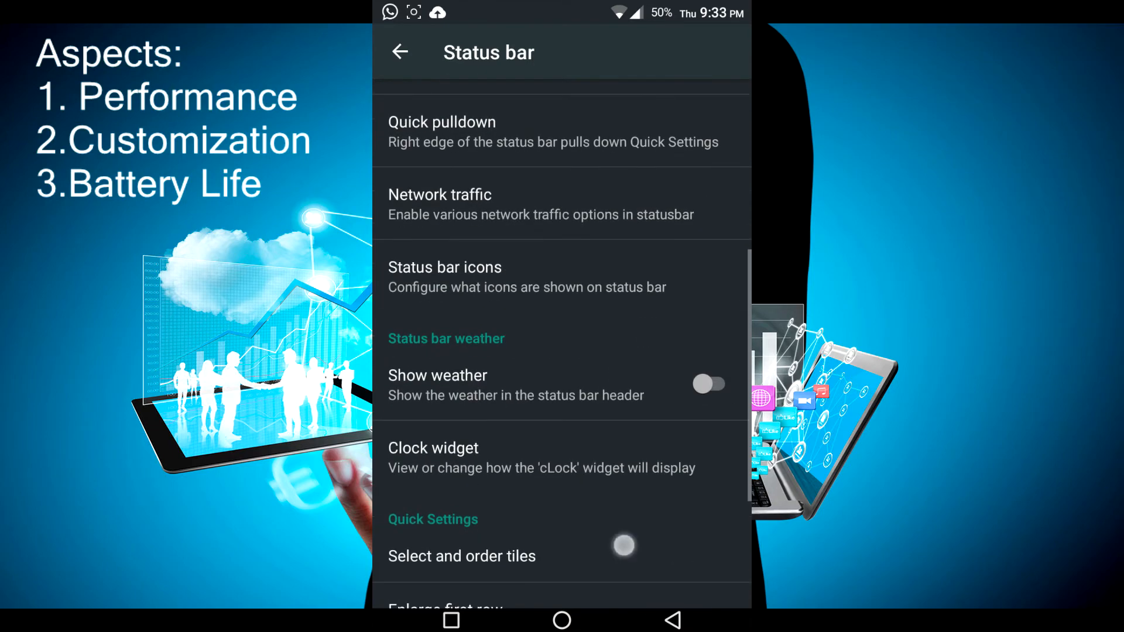
pyautogui.scroll(-3)
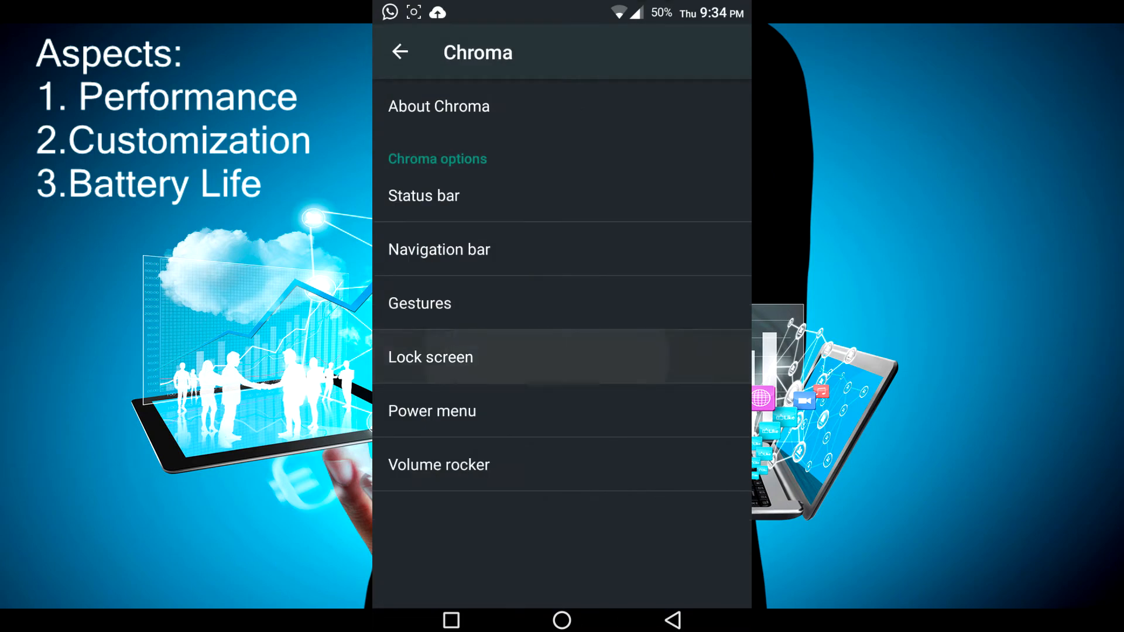
# - View Chroma's lock screen options for carrier label, shortcuts and wallpaper, then return to the Chroma list
pyautogui.click(430, 357)
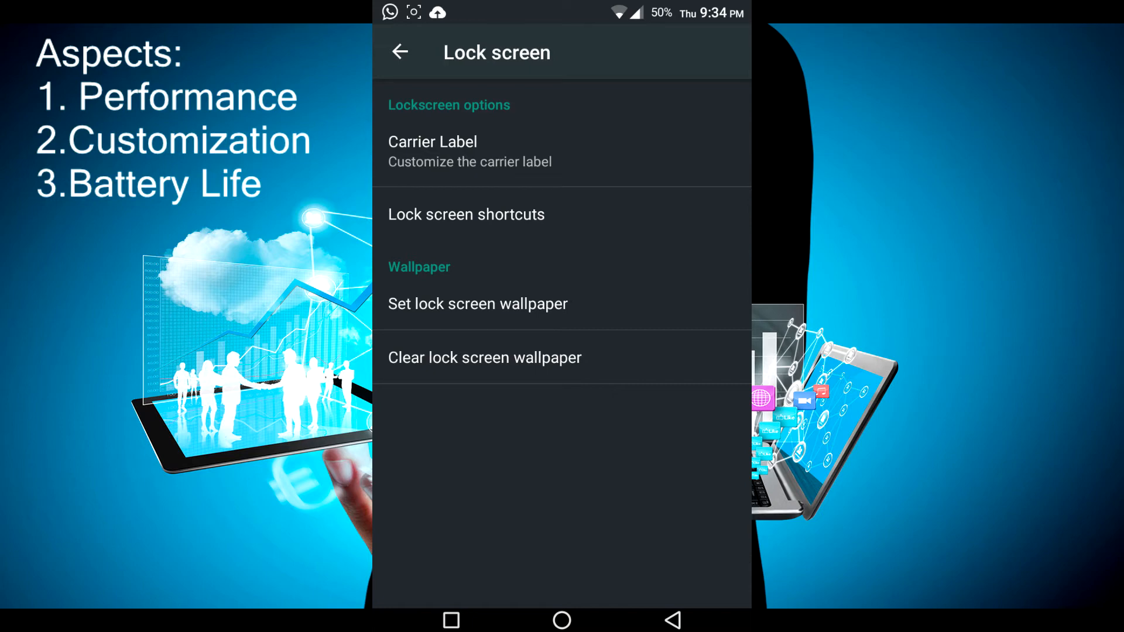
pyautogui.click(401, 52)
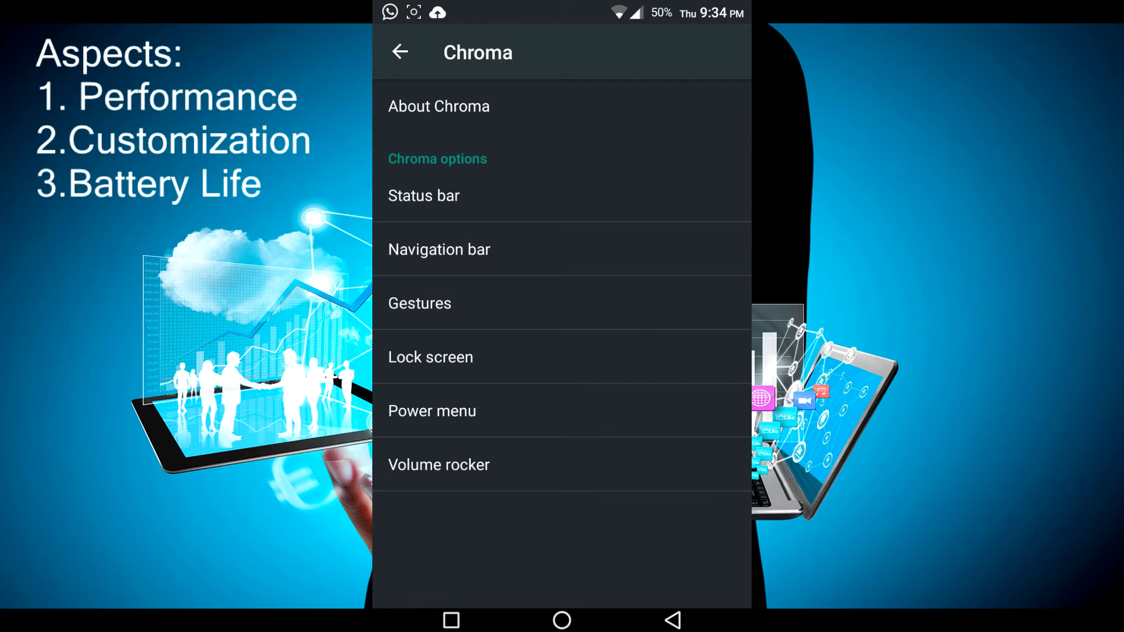
pyautogui.click(439, 465)
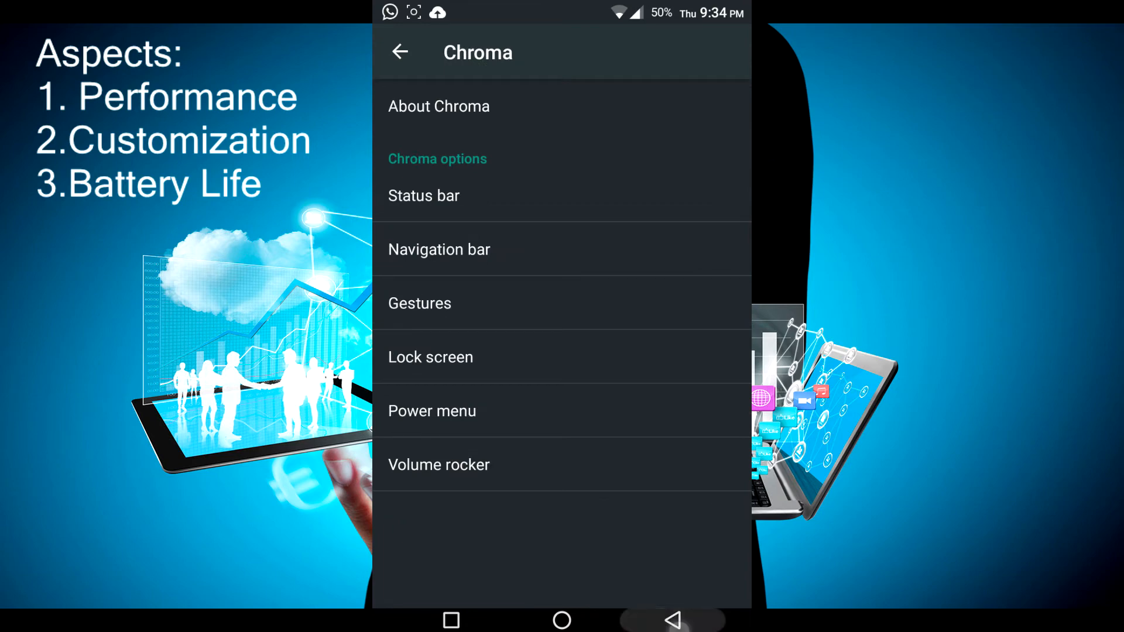
# - Go back to the main Settings list and enter the Display settings
pyautogui.click(400, 52)
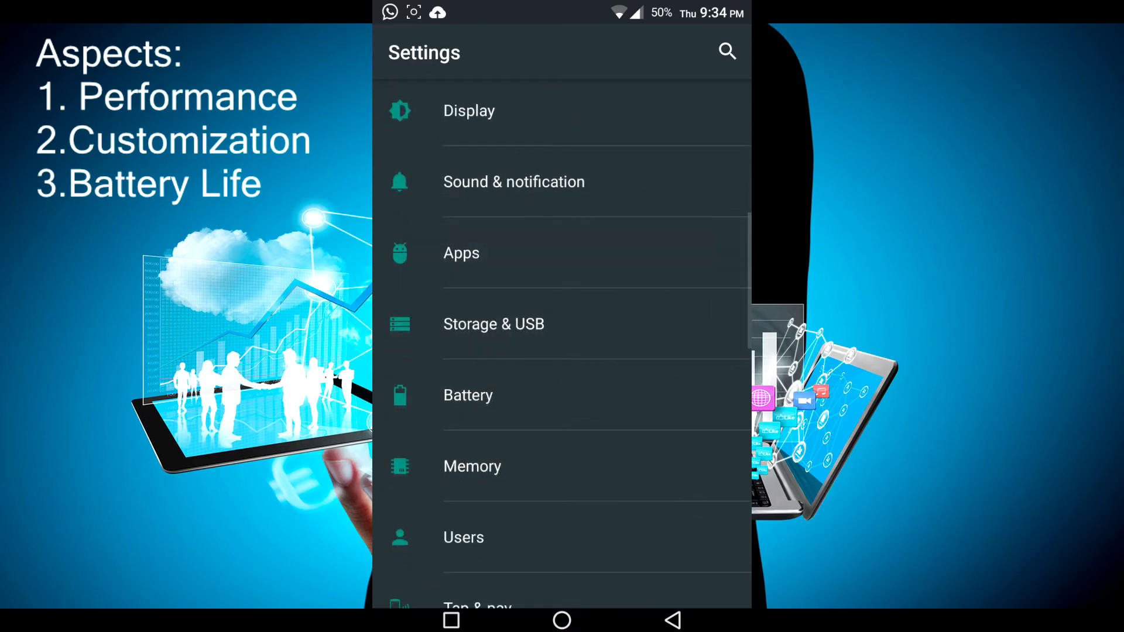
pyautogui.scroll(3)
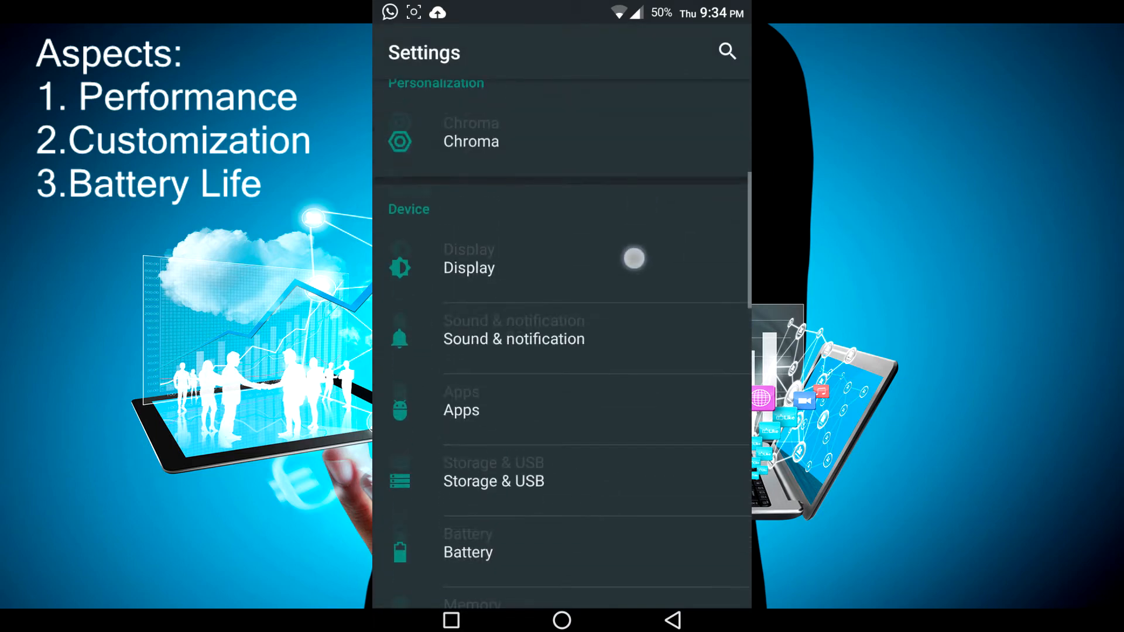
pyautogui.scroll(-3)
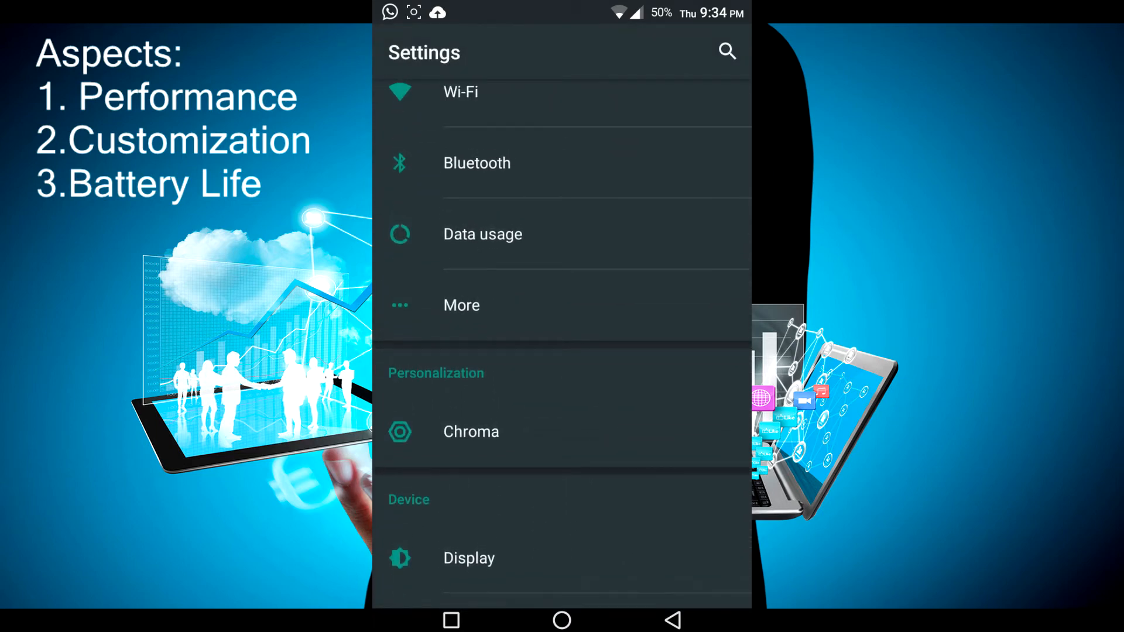
pyautogui.scroll(-3)
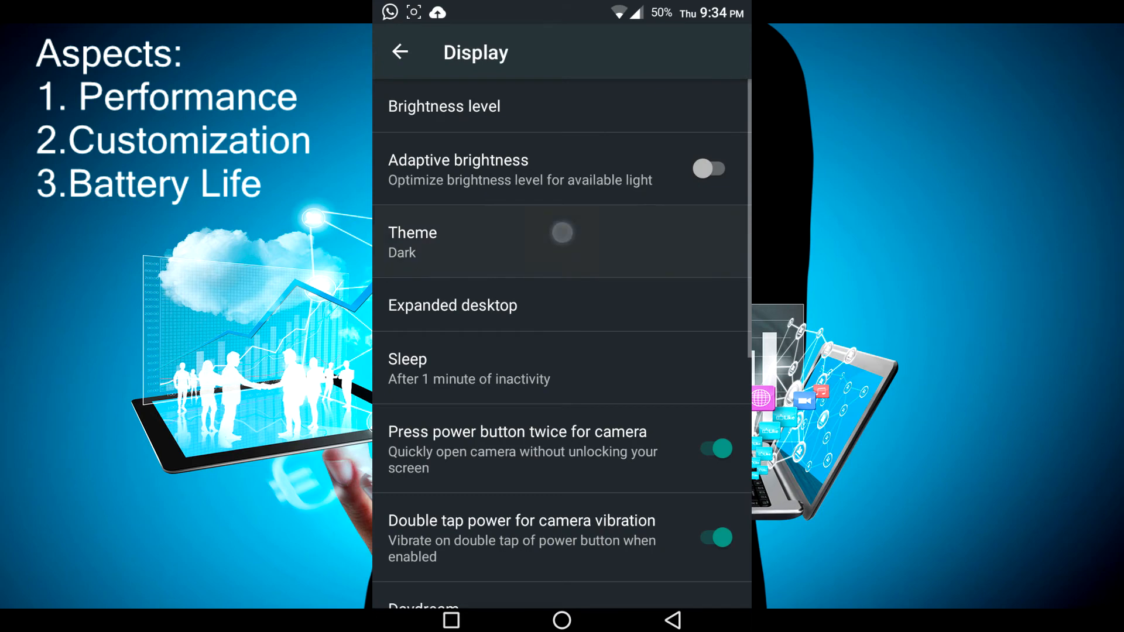
pyautogui.click(561, 242)
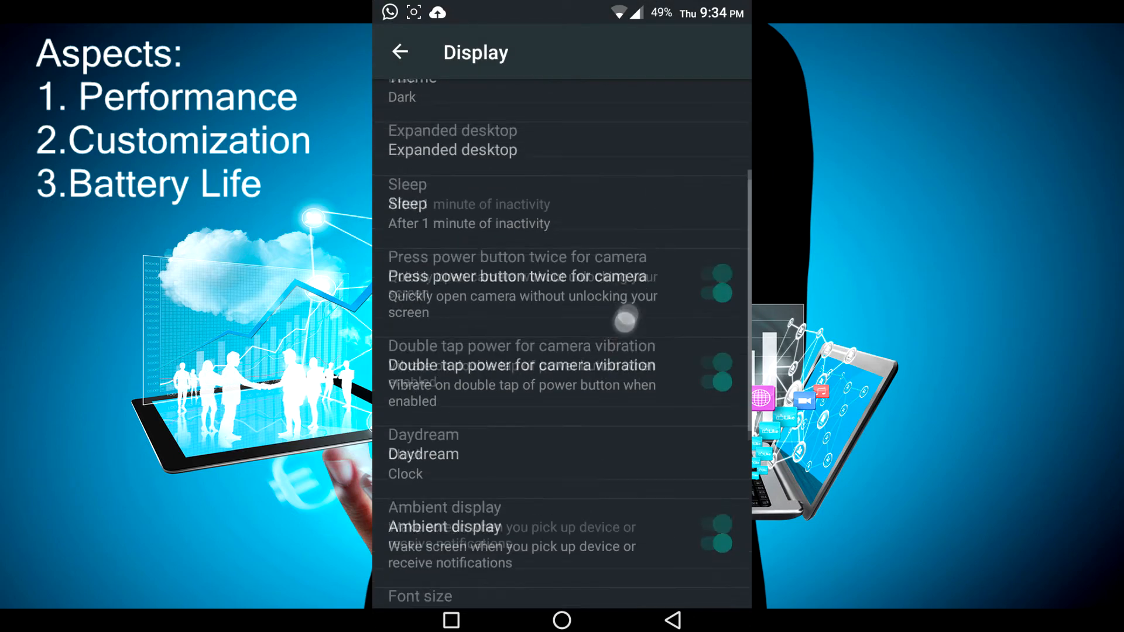
# - Browse Display options from theme and sleep to rotation and wakeup, then return to Settings
pyautogui.scroll(3)
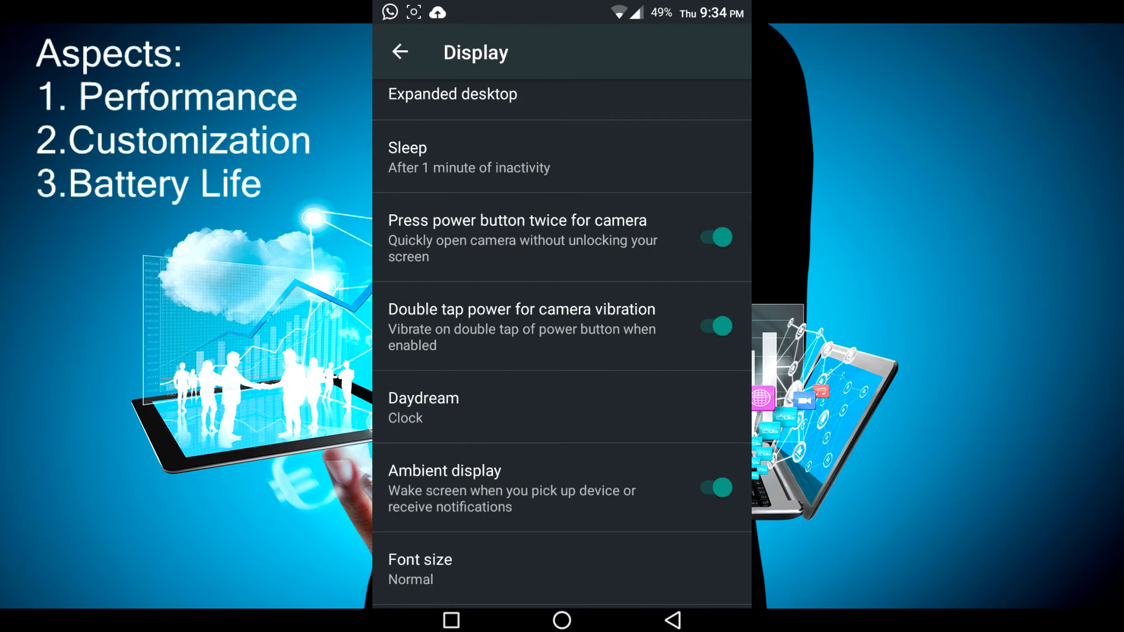
pyautogui.scroll(-3)
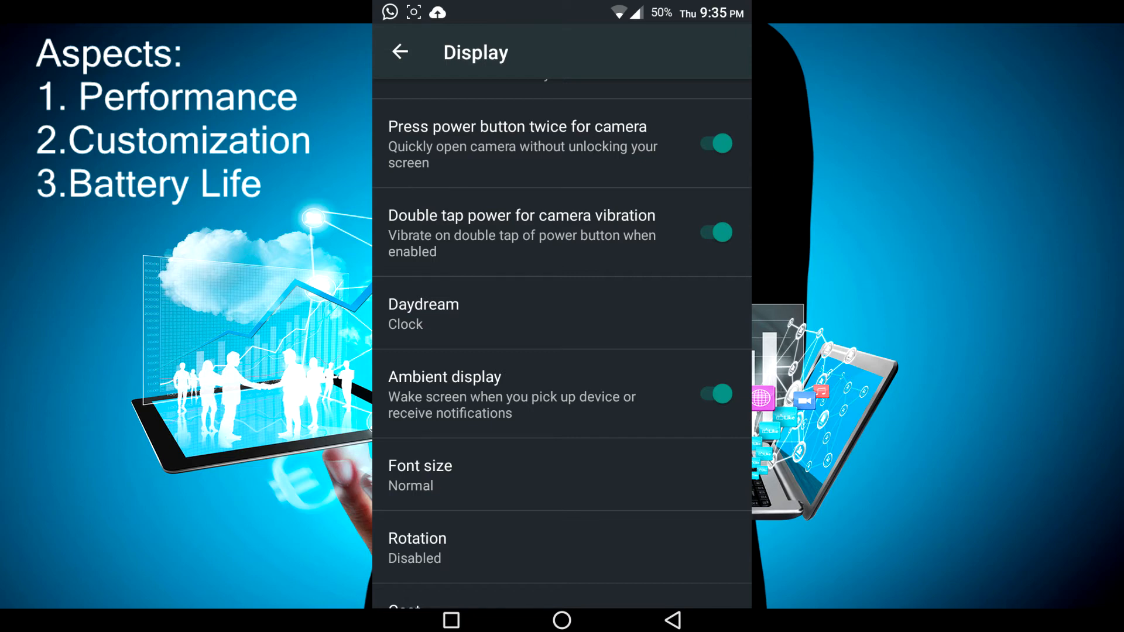
pyautogui.scroll(-3)
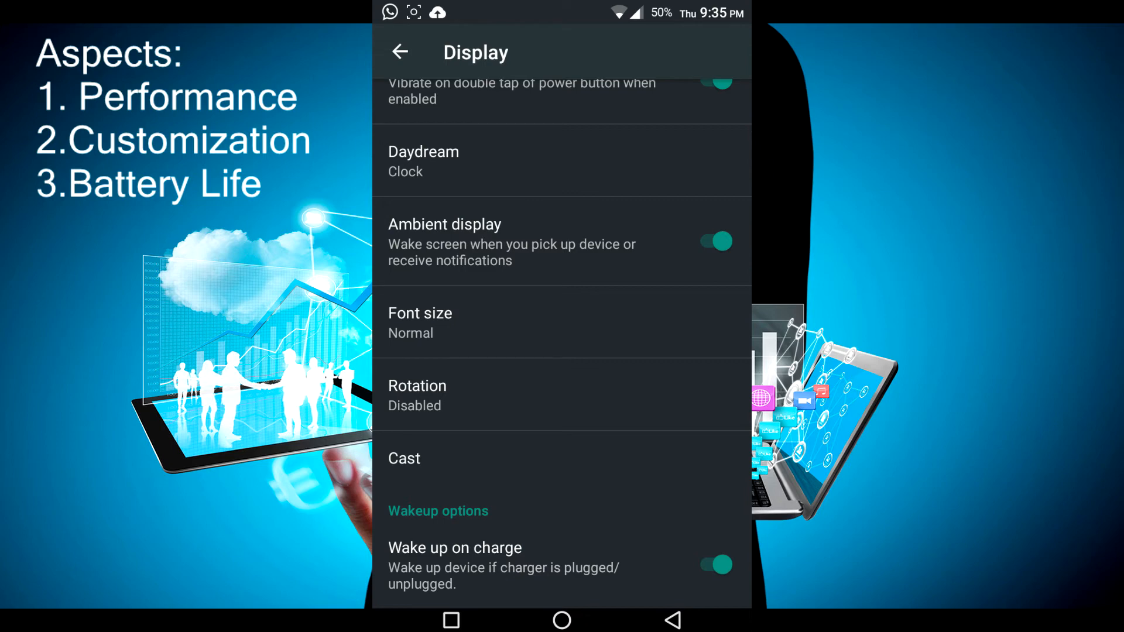
pyautogui.click(401, 51)
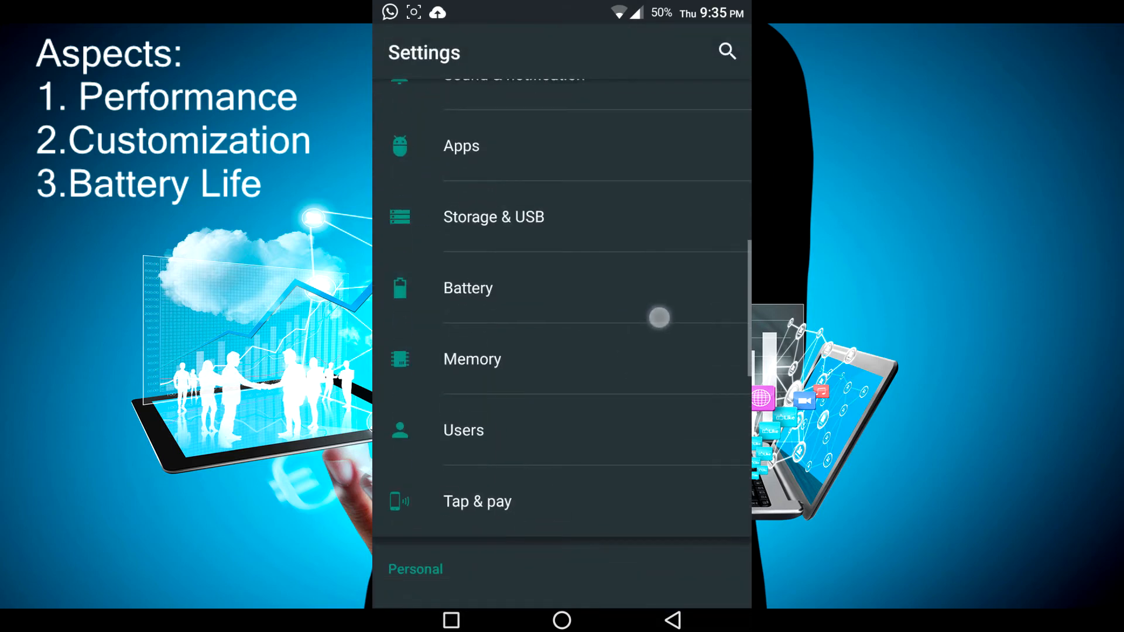
pyautogui.click(561, 621)
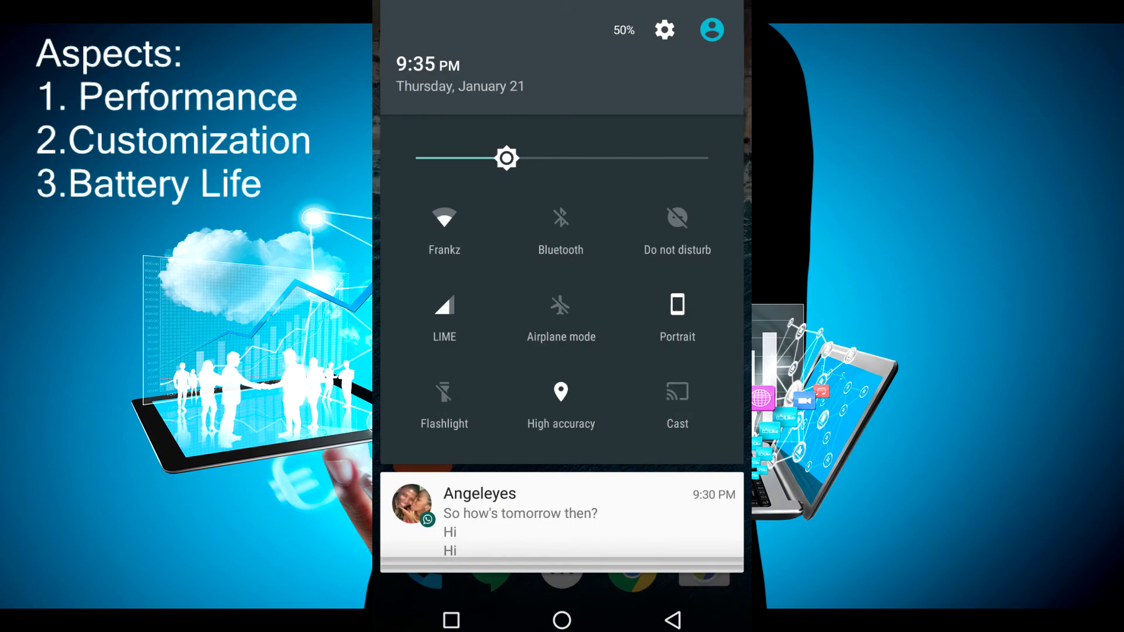
pyautogui.click(663, 29)
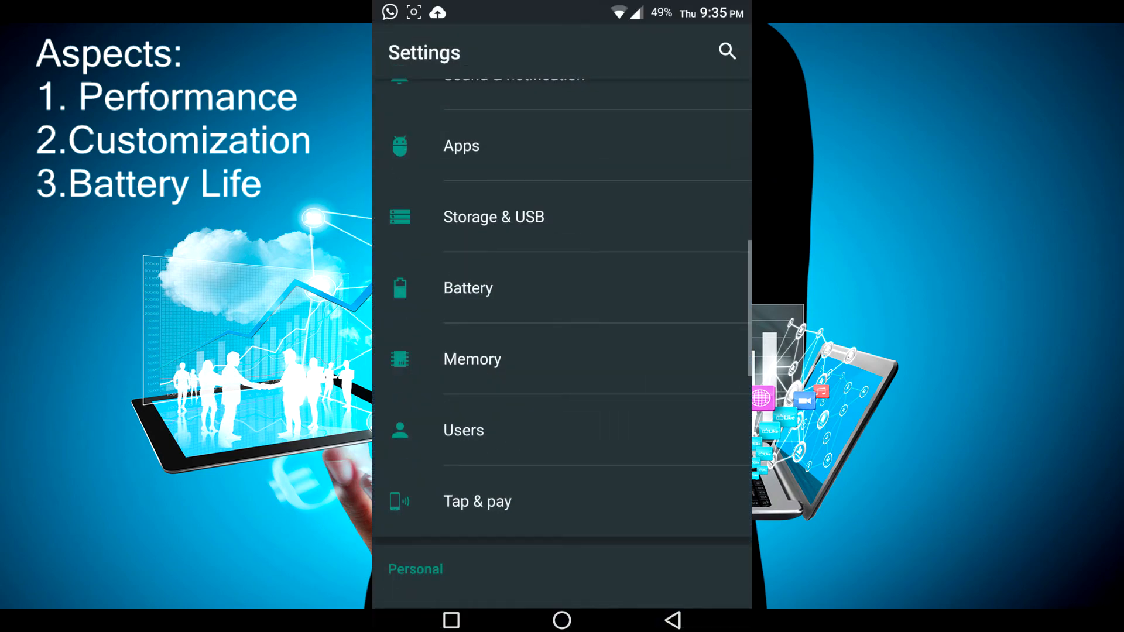
pyautogui.scroll(3)
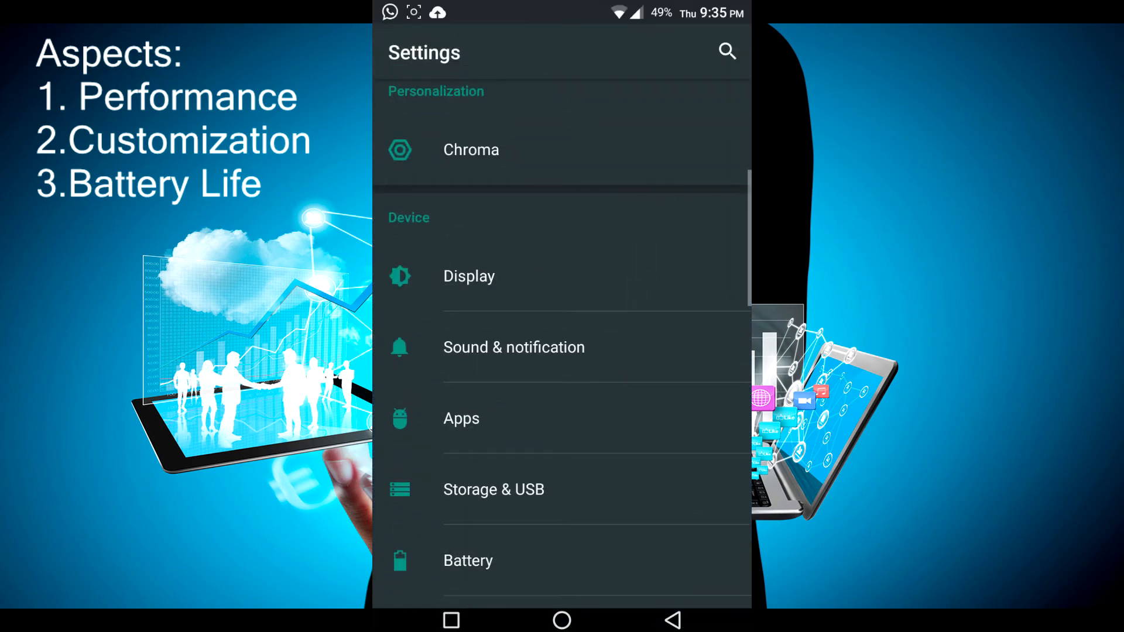
pyautogui.click(471, 150)
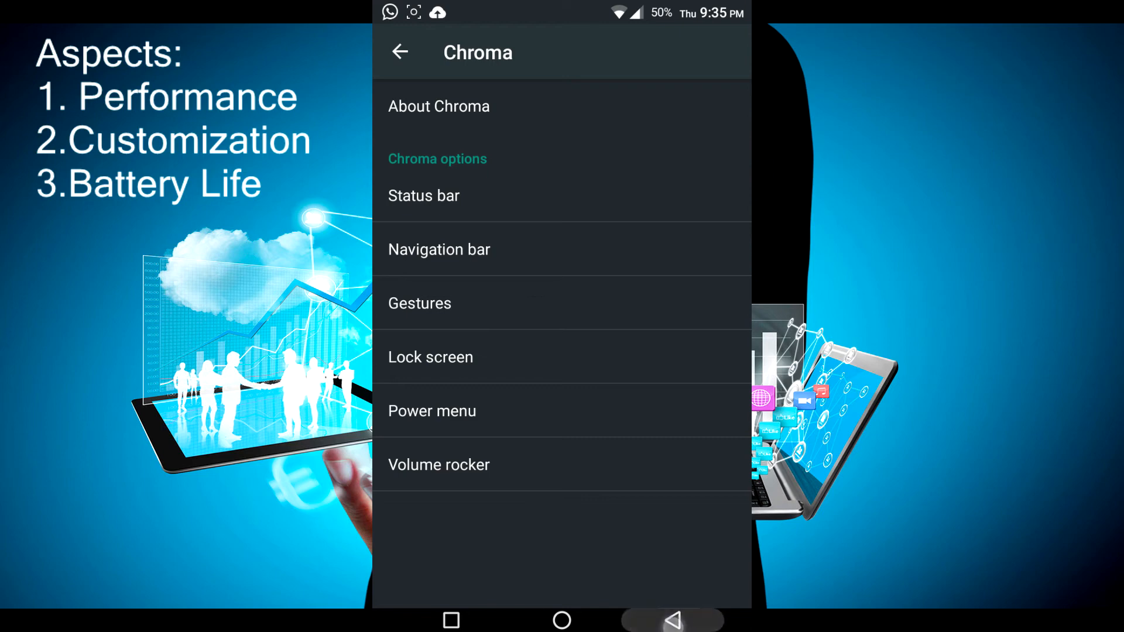
pyautogui.click(401, 52)
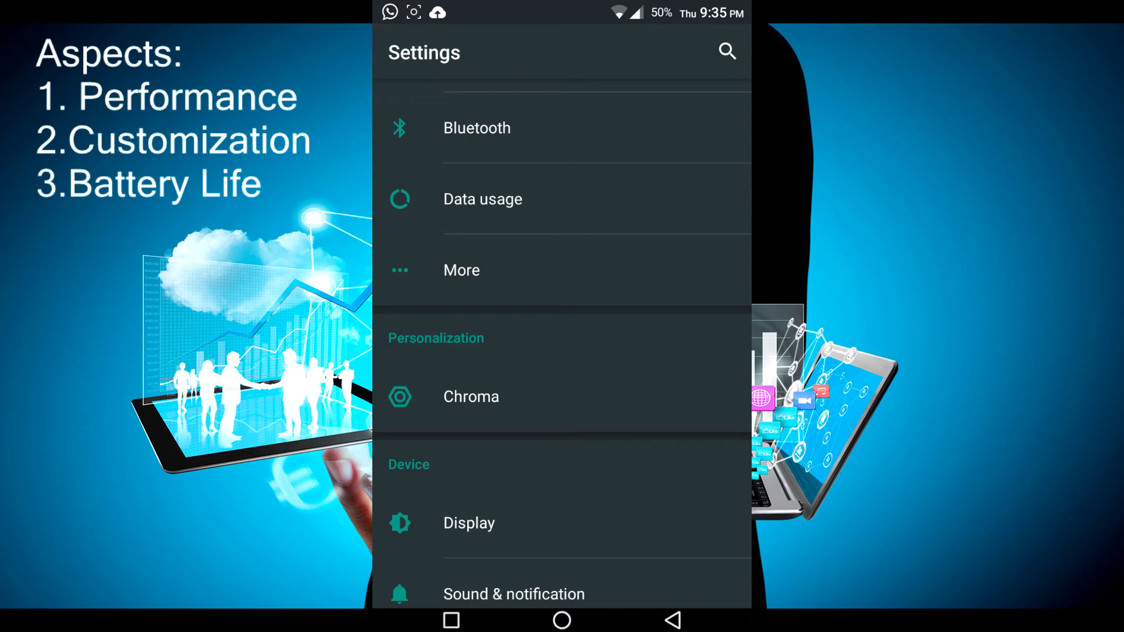
pyautogui.click(561, 620)
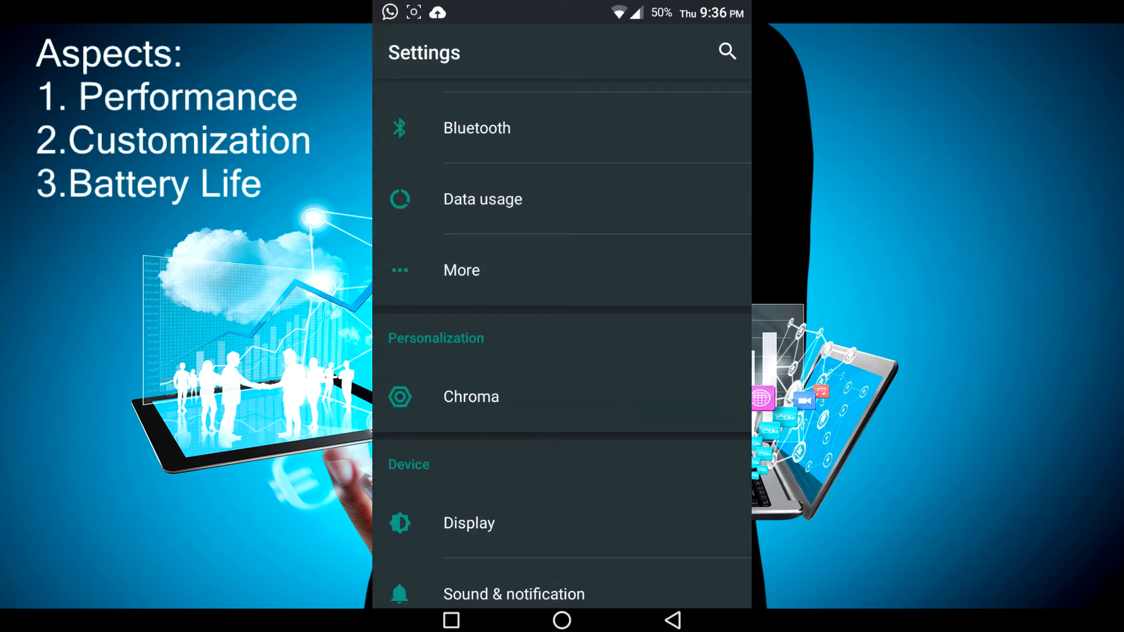
pyautogui.scroll(-3)
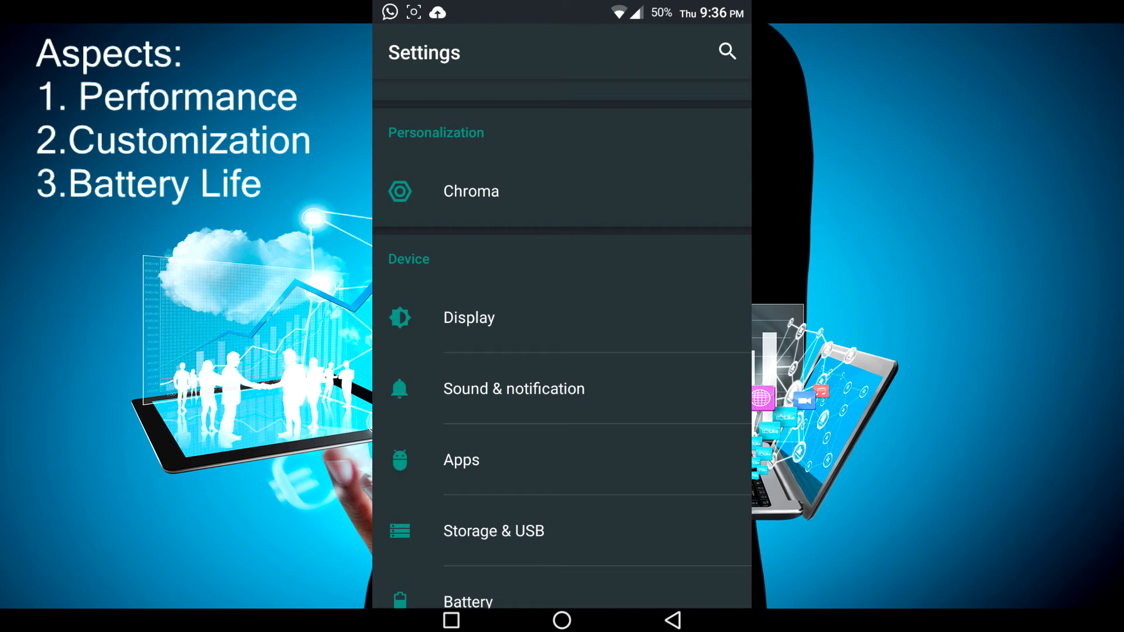
pyautogui.click(636, 335)
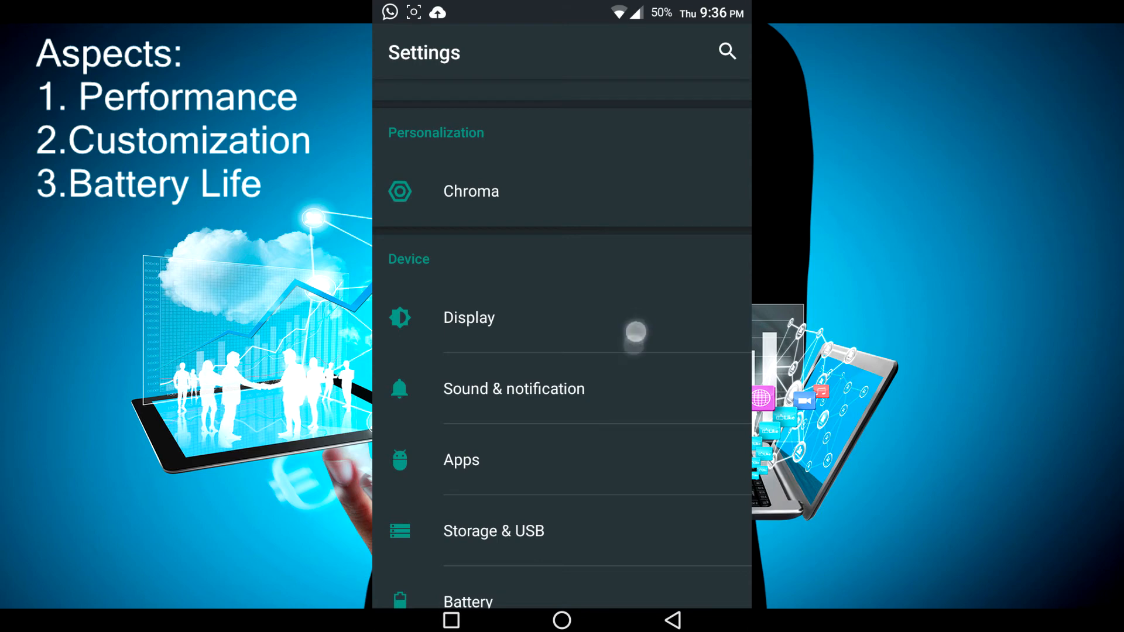
pyautogui.scroll(-3)
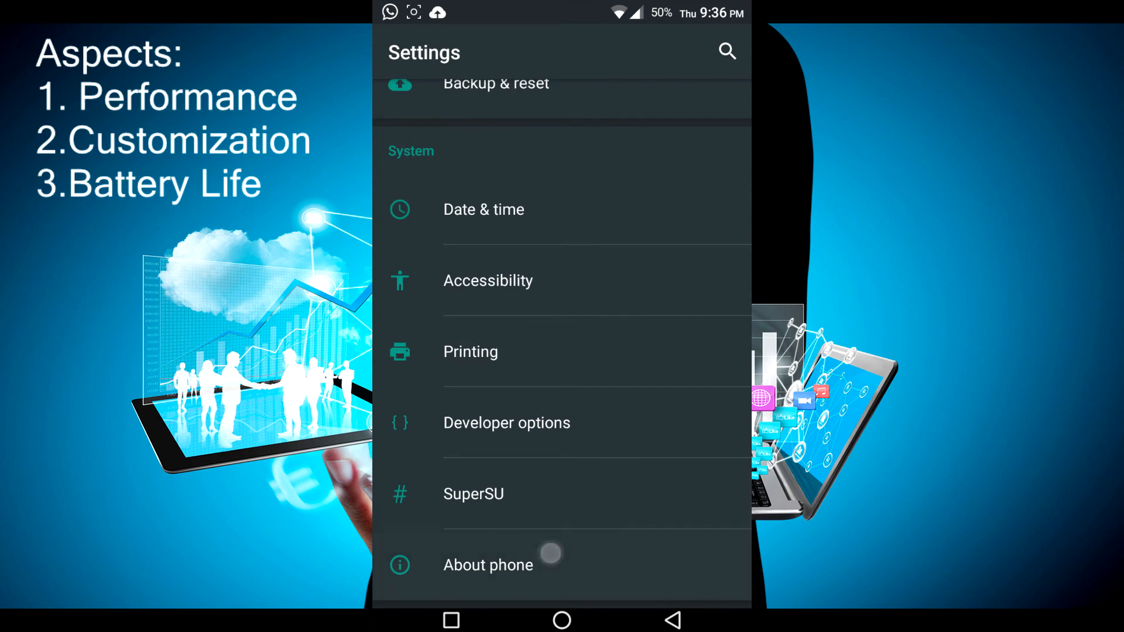
pyautogui.click(488, 565)
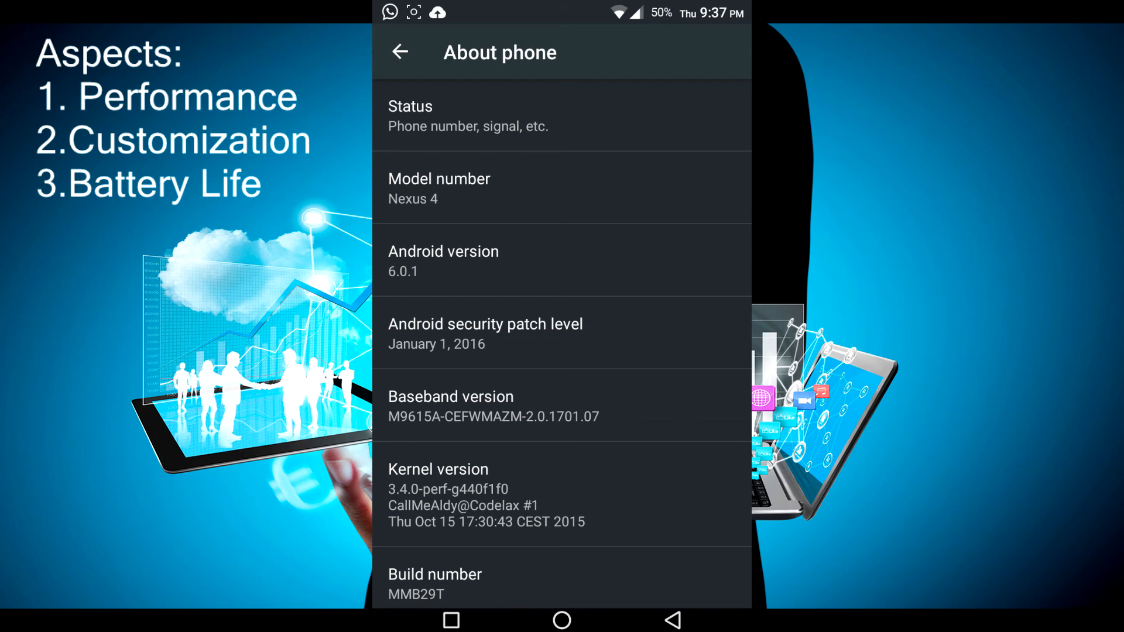
pyautogui.click(401, 52)
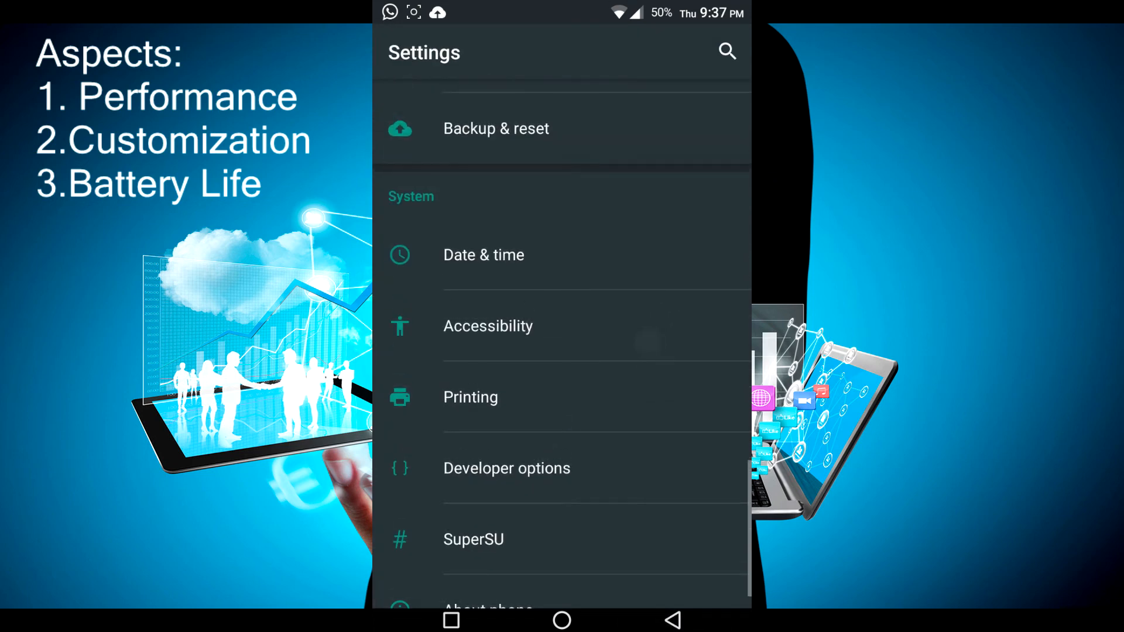
pyautogui.scroll(-3)
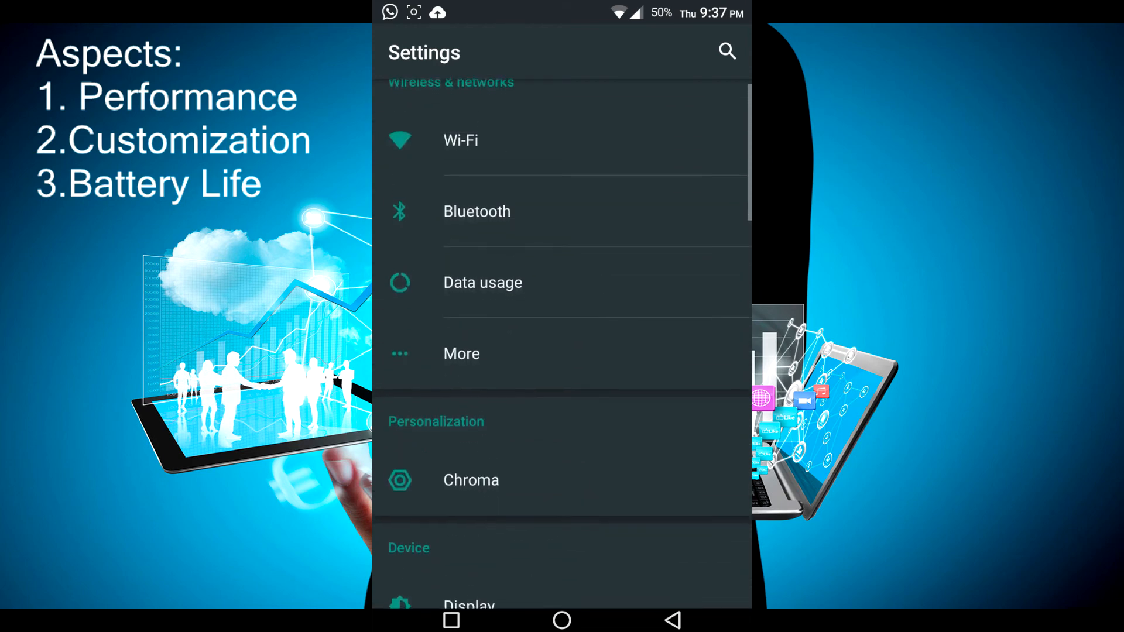
# - View Amazon Shopping's app info and check its data usage
pyautogui.scroll(-3)
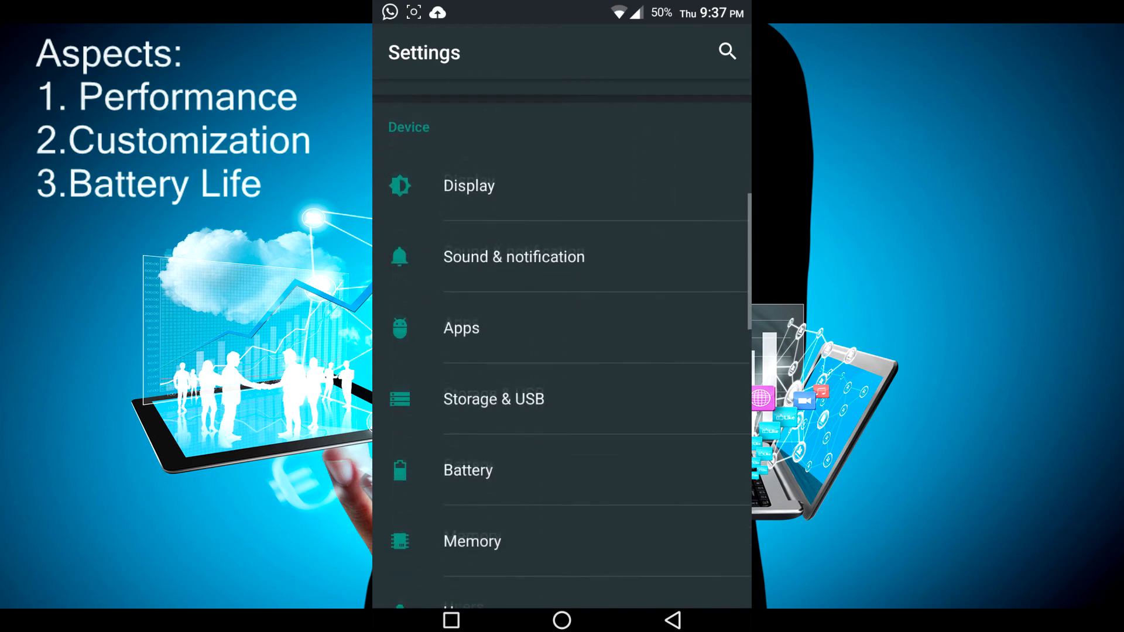
pyautogui.click(462, 328)
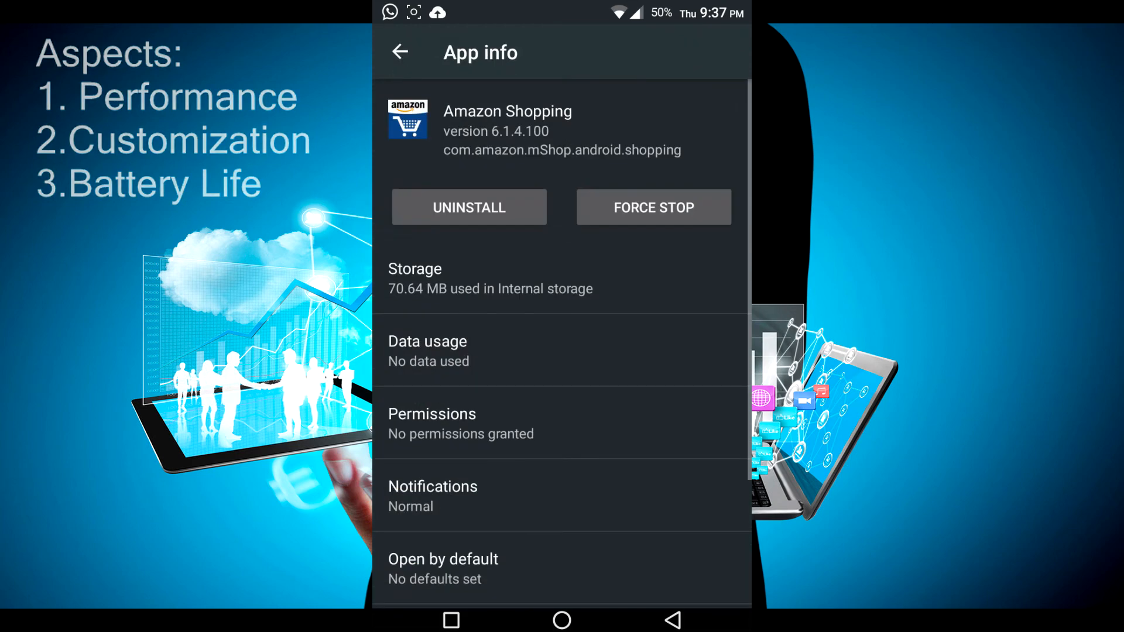
pyautogui.click(561, 350)
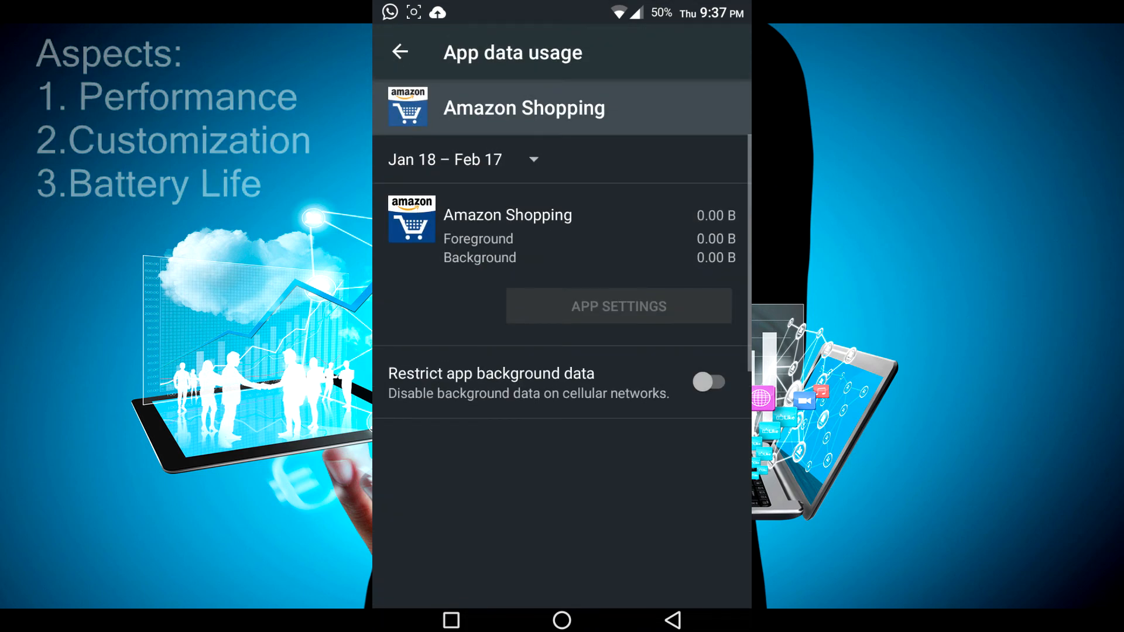
pyautogui.moveTo(730, 52)
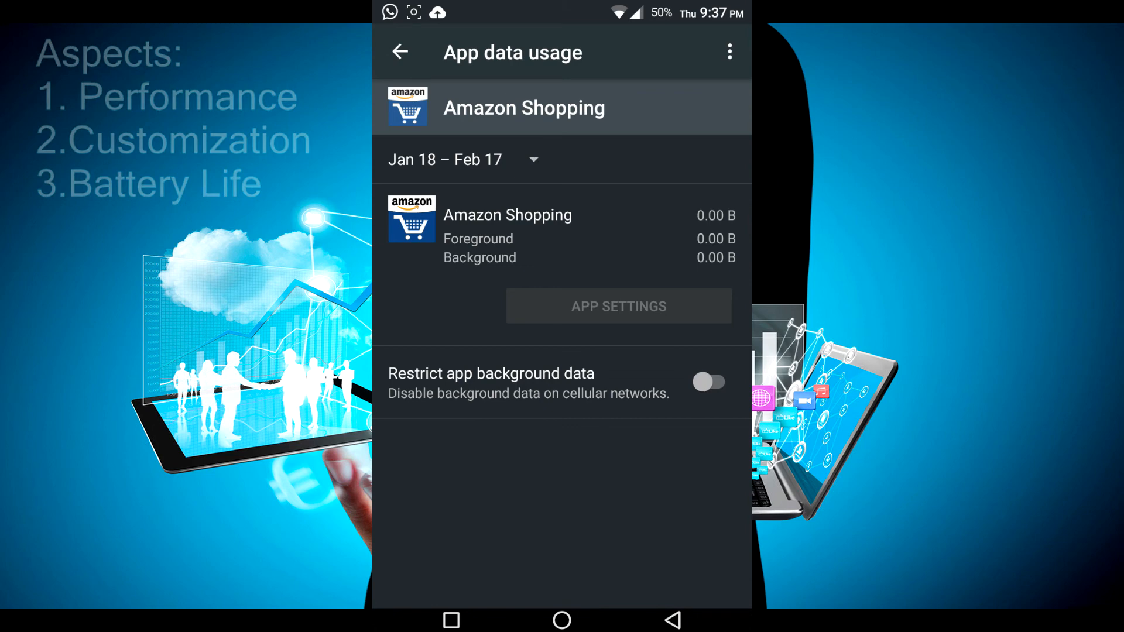
pyautogui.click(617, 306)
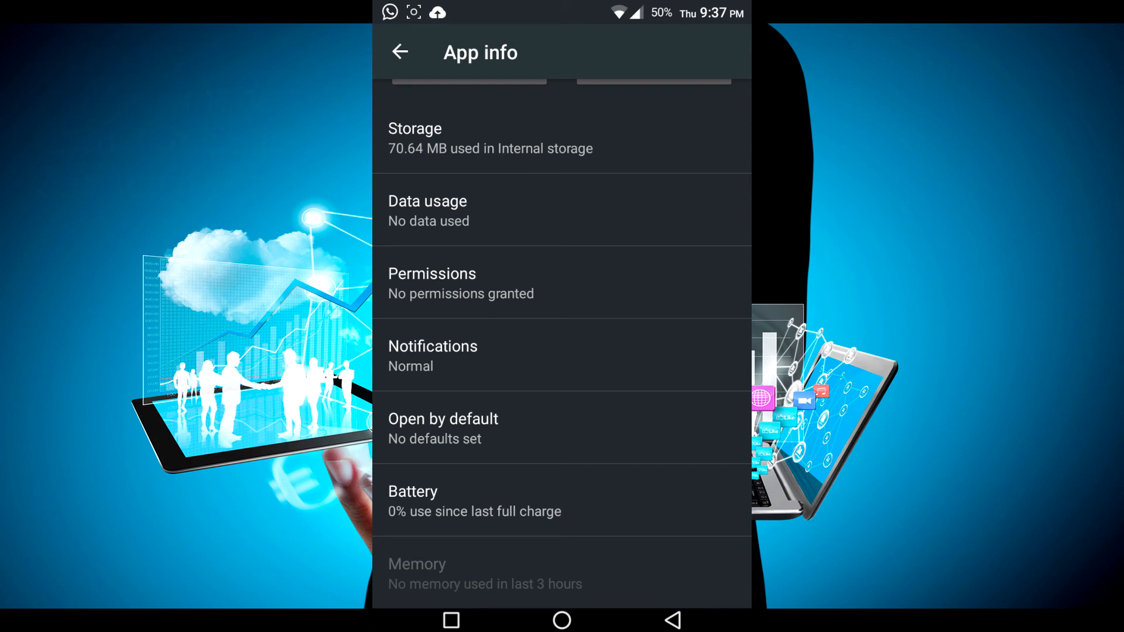
# - Back out to the main Settings list and bring up ES File Explorer's homepage
pyautogui.click(400, 51)
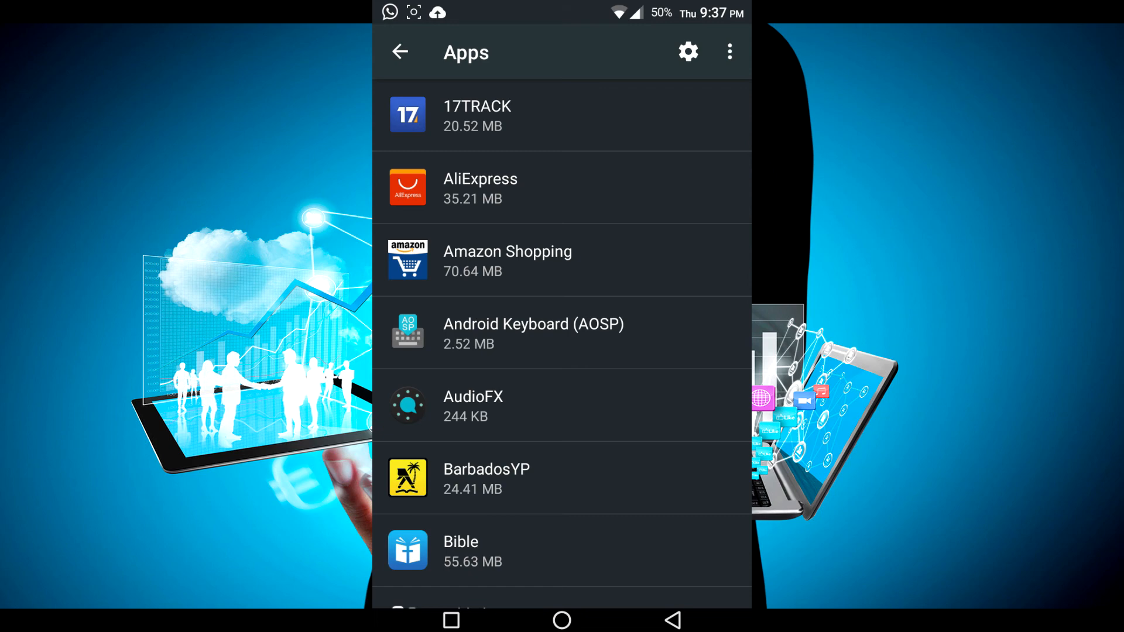
pyautogui.click(400, 51)
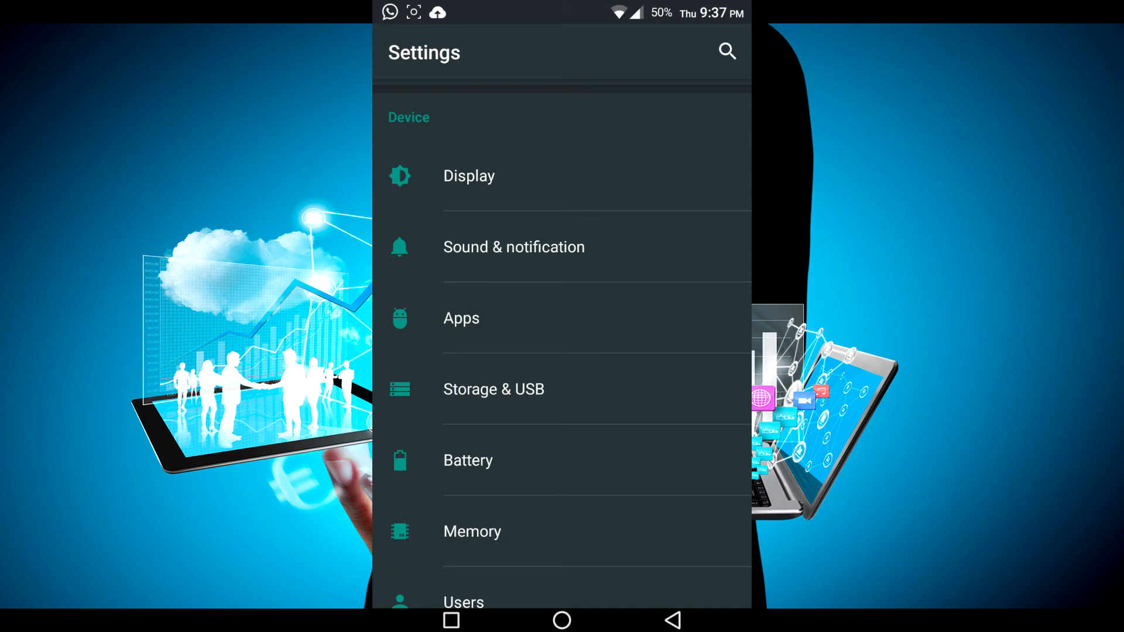
pyautogui.scroll(-3)
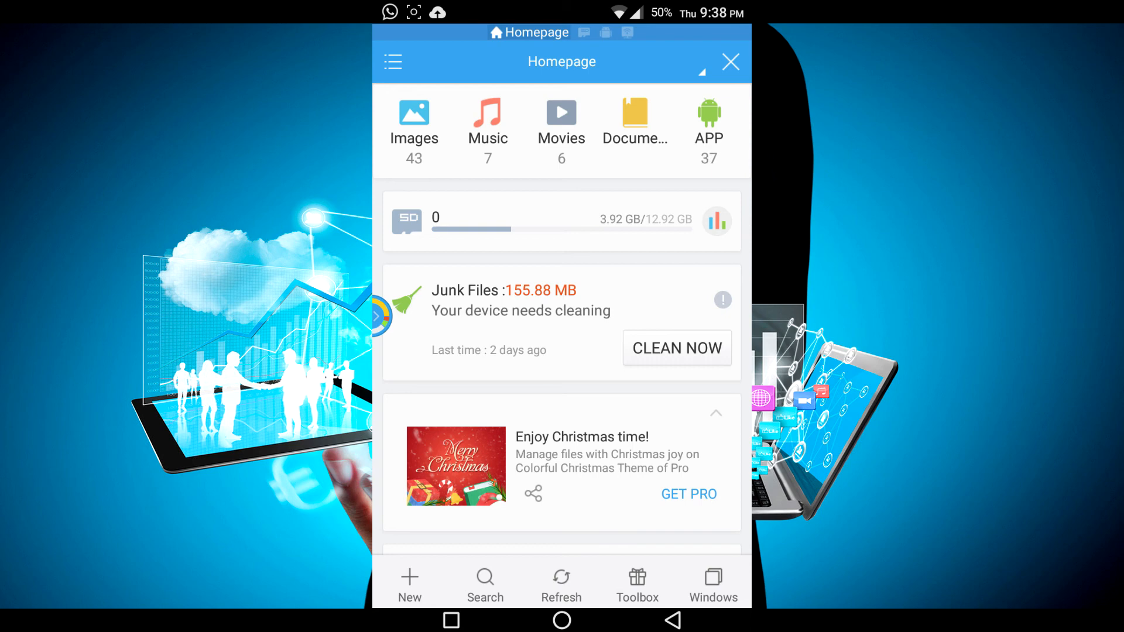
# - Exit ES File Explorer to the Android home screen
pyautogui.click(729, 62)
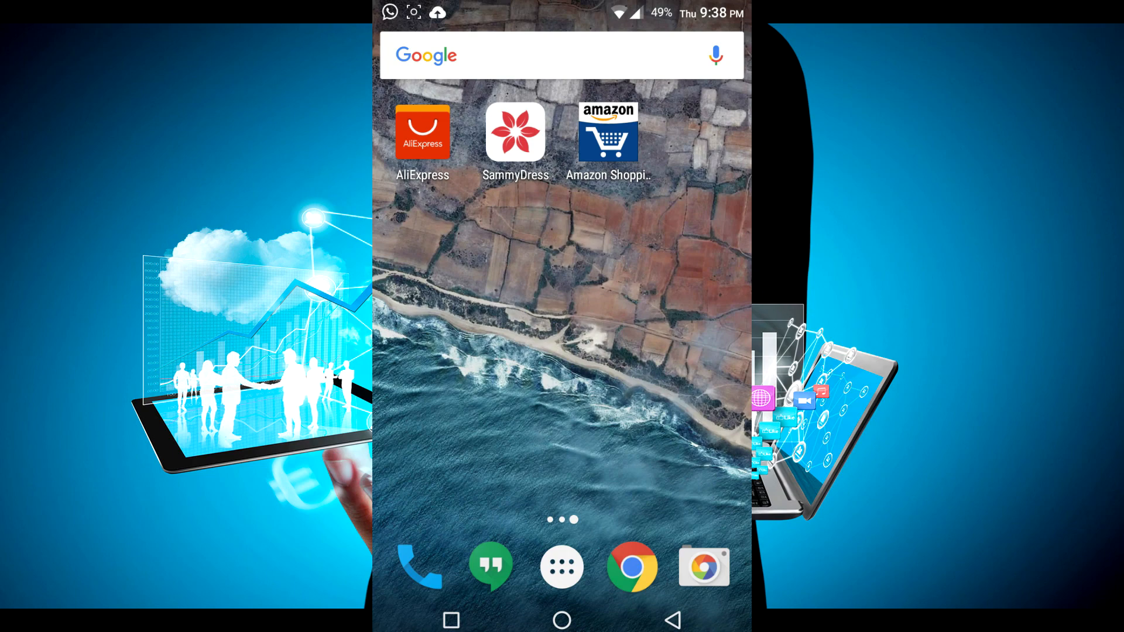
pyautogui.hscroll(-3)
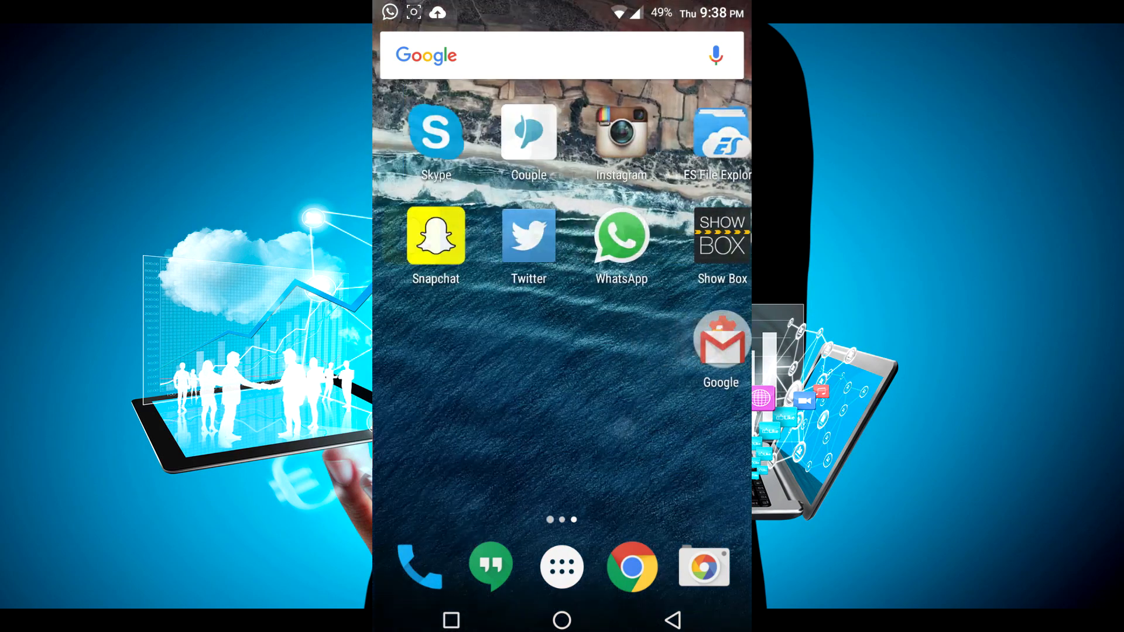
pyautogui.click(561, 567)
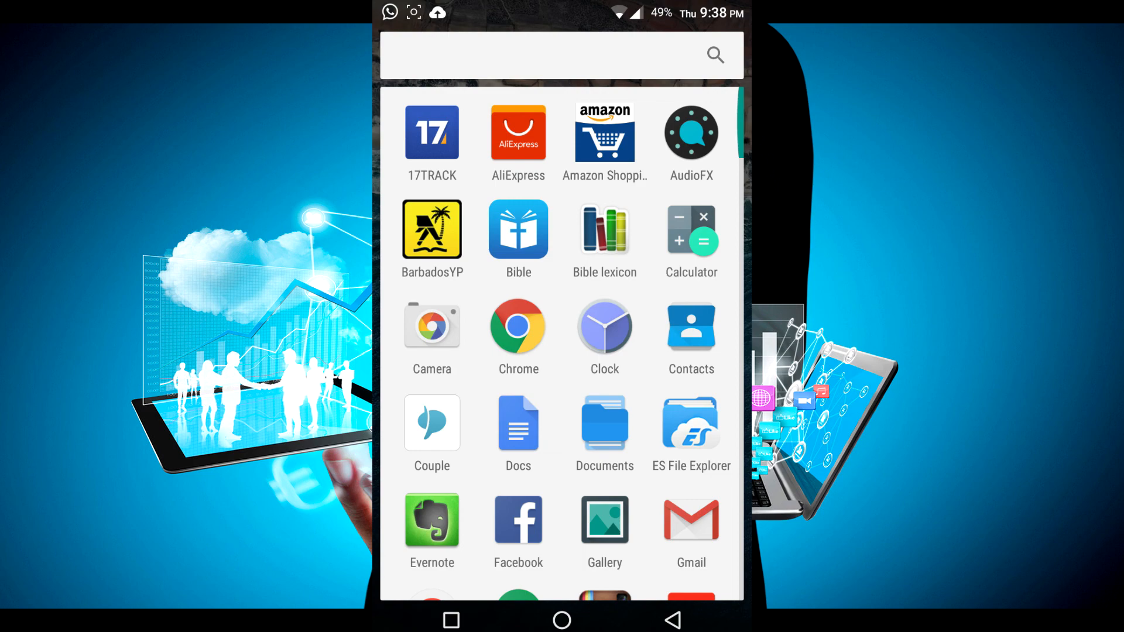
pyautogui.scroll(-3)
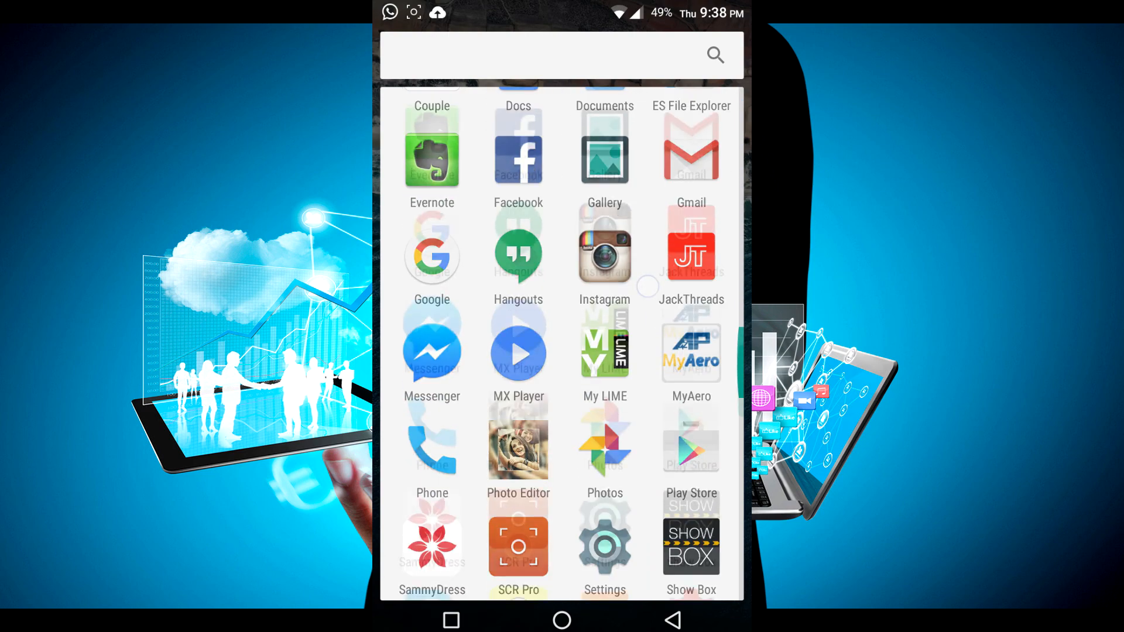
pyautogui.scroll(-3)
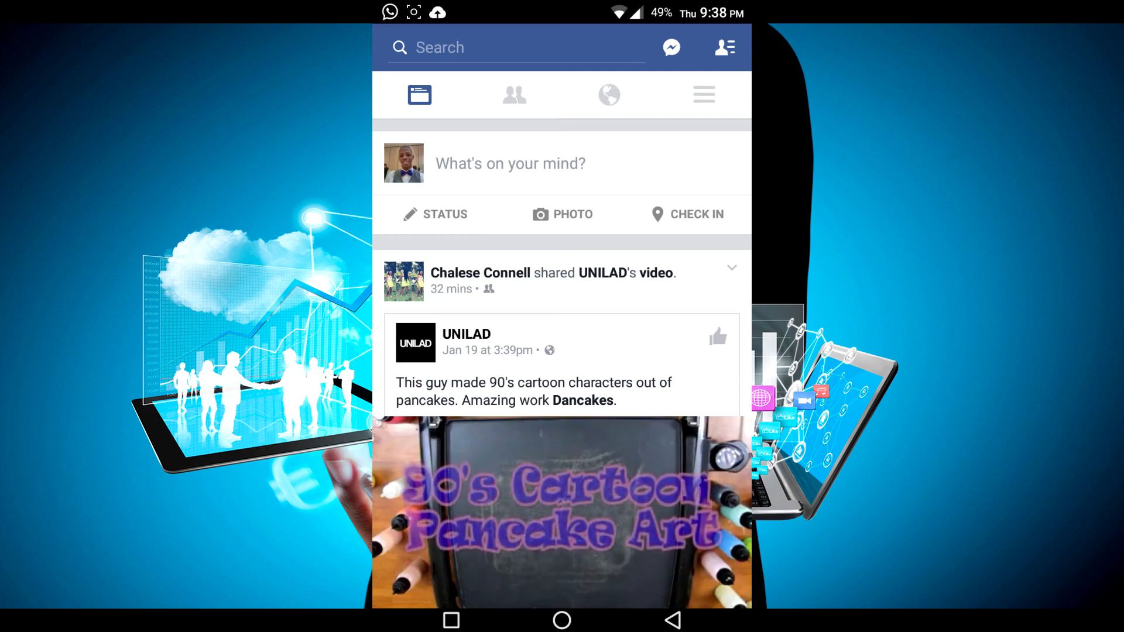
pyautogui.scroll(-3)
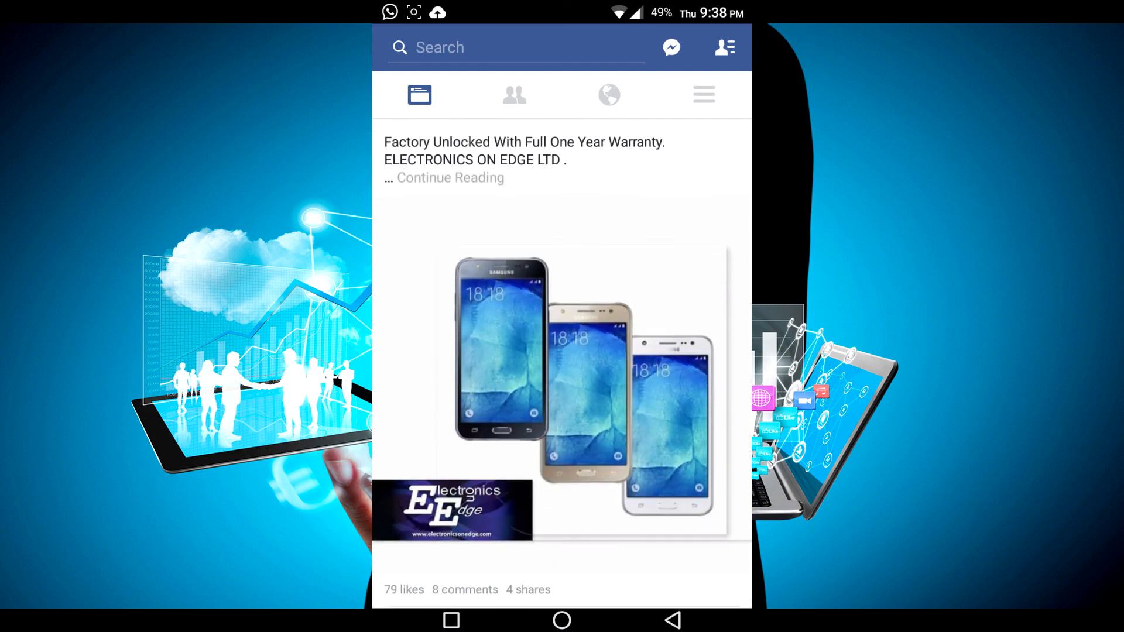
pyautogui.click(560, 620)
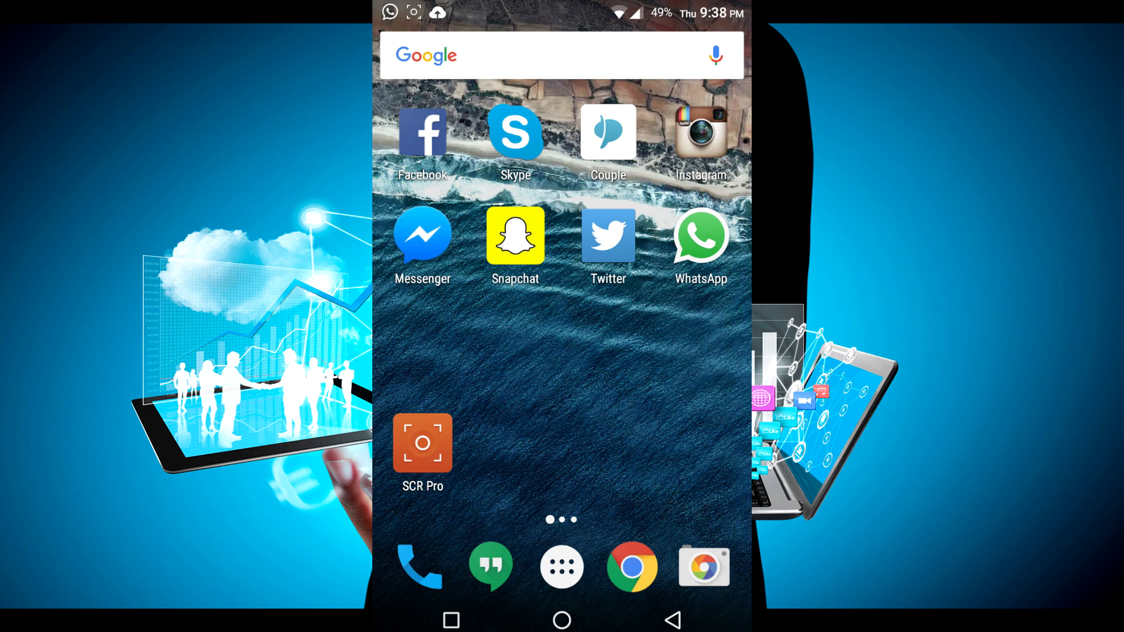